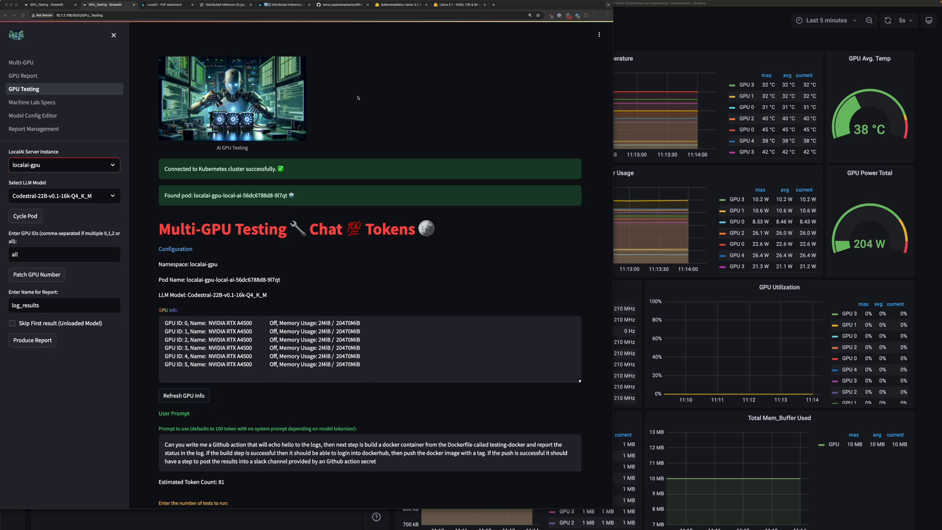
Bring up the Hugging Face Llama 3.1 article's memory requirements section.
click(231, 98)
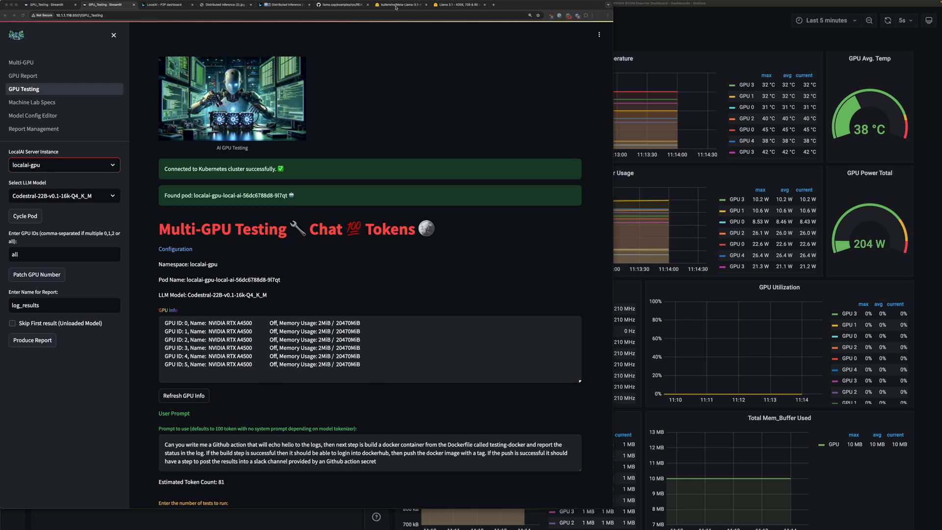
click(456, 3)
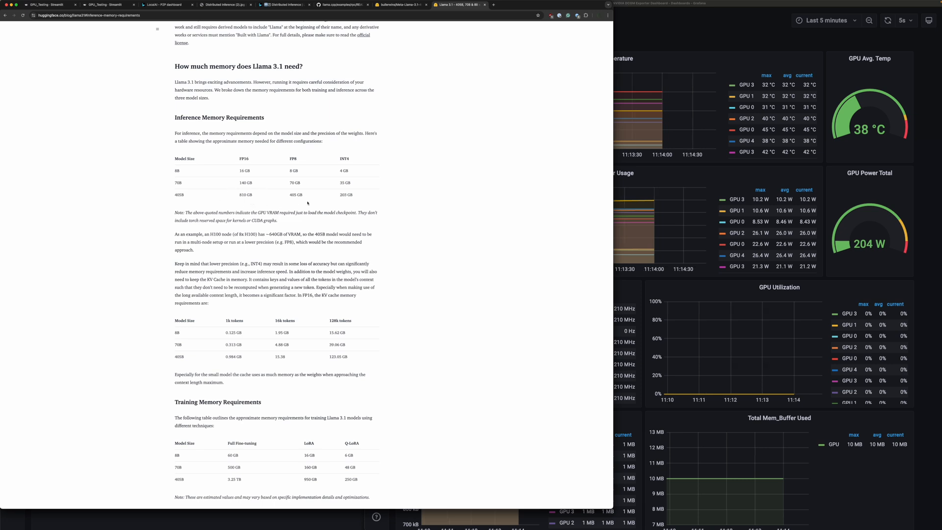
mouse_move(306, 161)
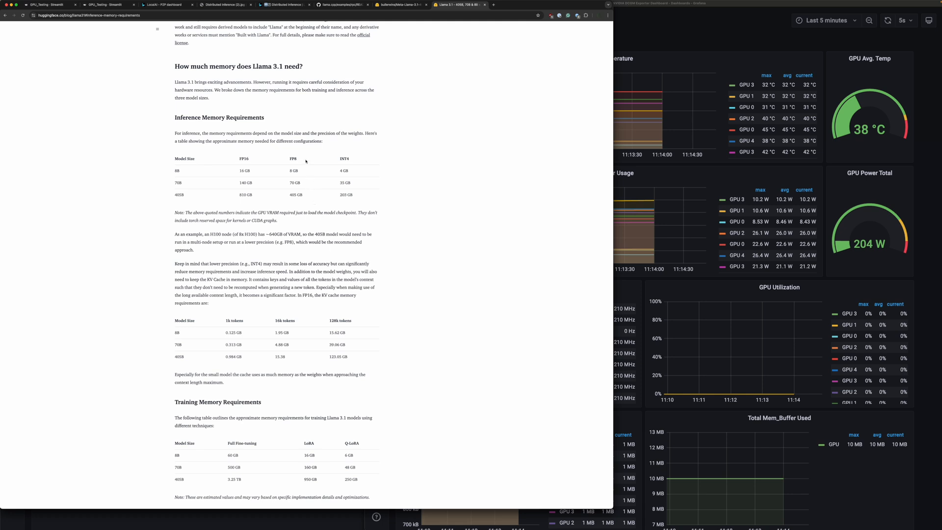
mouse_move(295, 201)
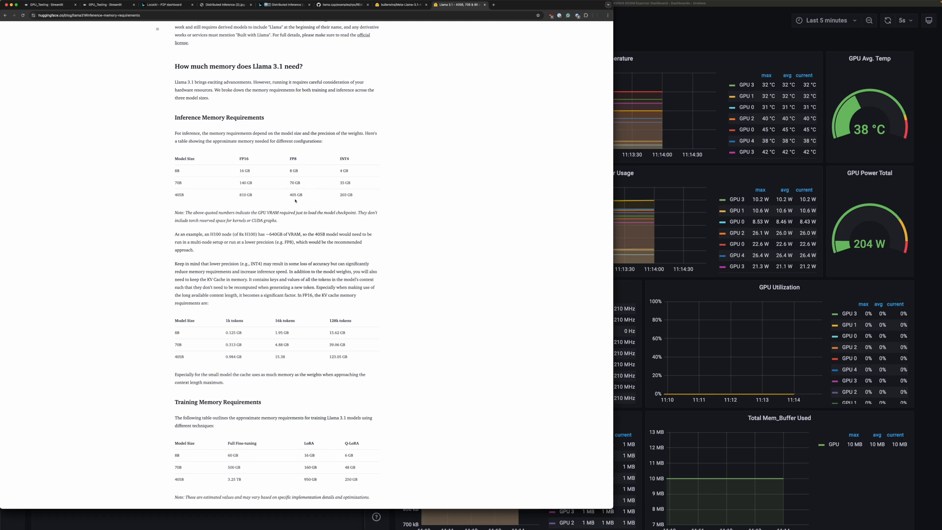
mouse_move(372, 202)
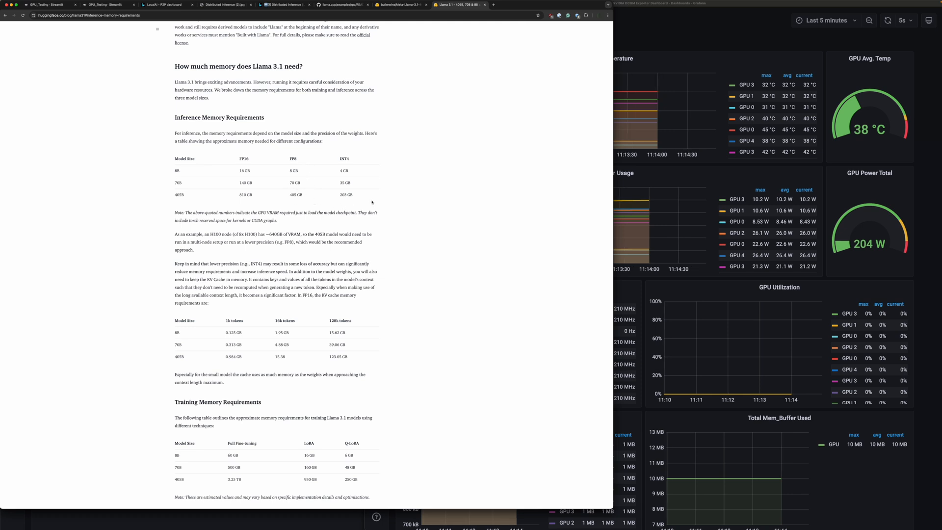
mouse_move(357, 199)
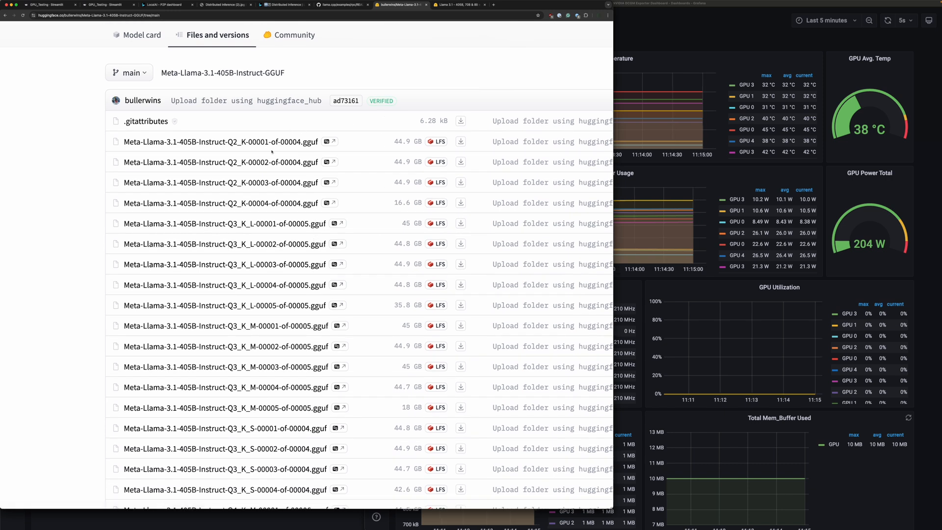
mouse_move(226, 325)
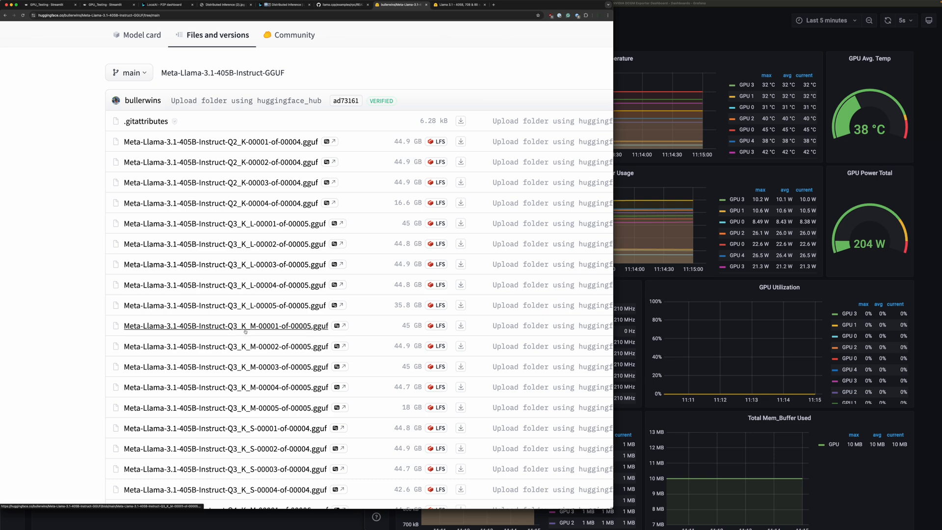
Scroll the Meta-Llama-3.1-405B-Instruct-GGUF file list to the quantised parts.
scroll(down, 3)
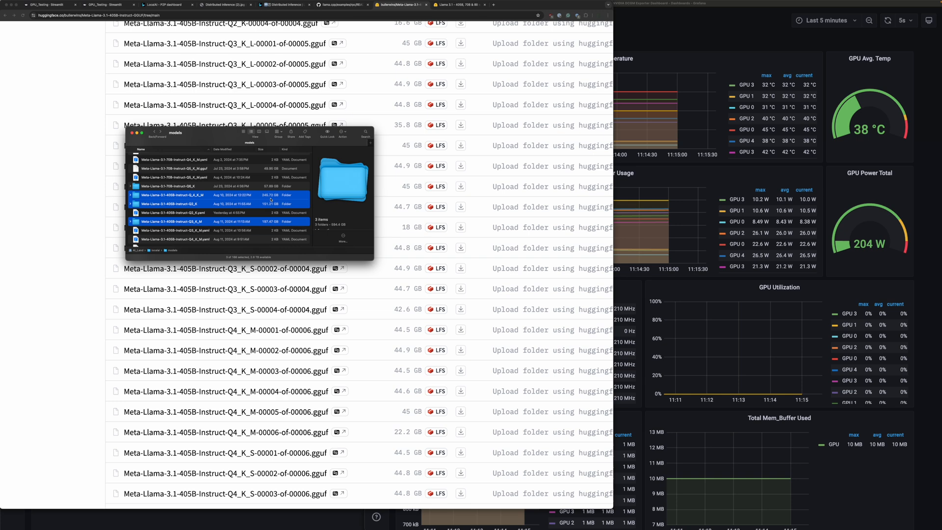
mouse_move(237, 164)
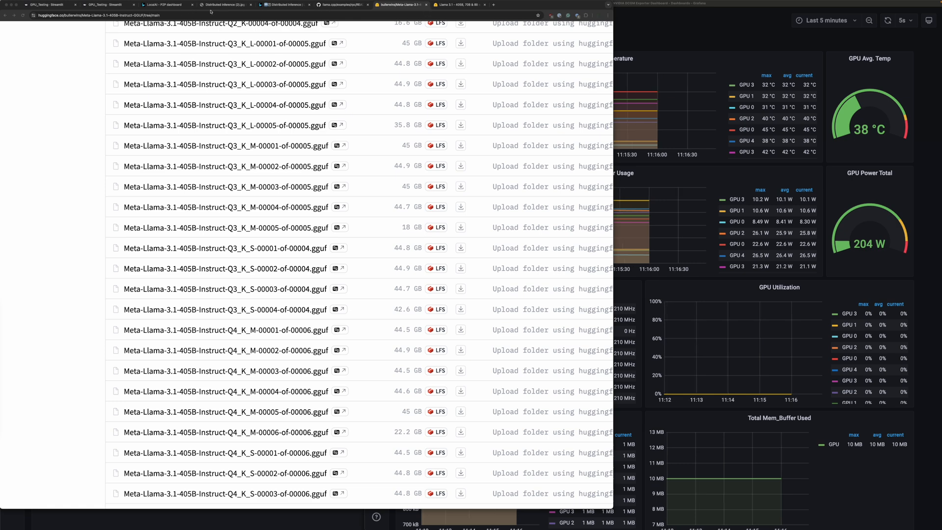
View the diagram, the LocalAI Distributed Inference docs, then the llama.cpp RPC server README.
click(223, 5)
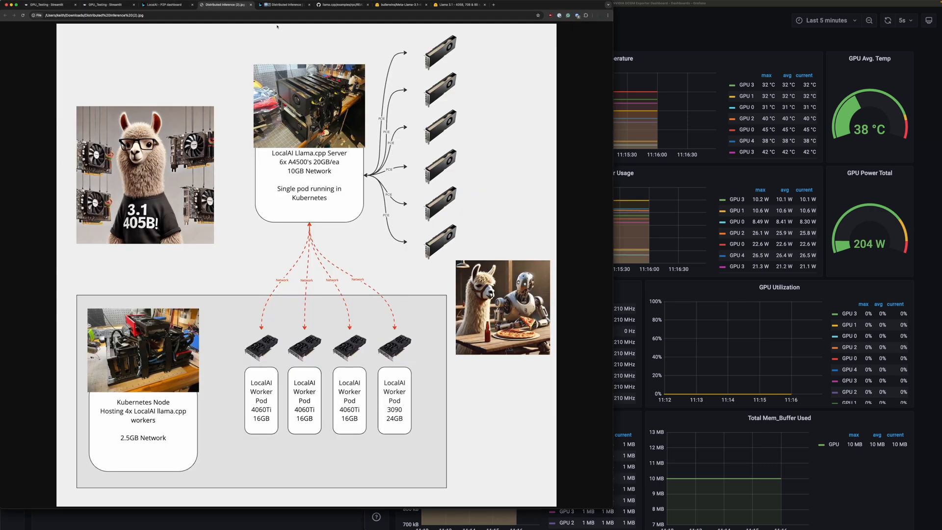
click(282, 5)
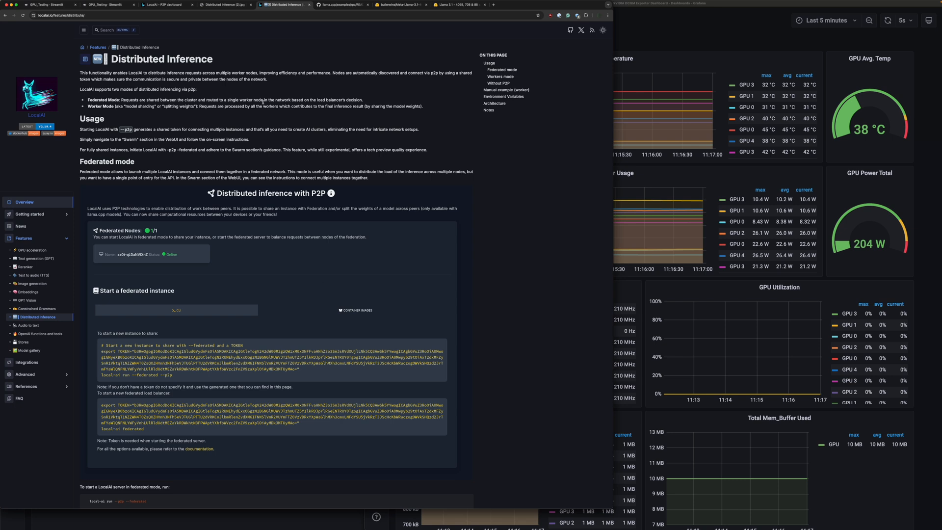
mouse_move(362, 54)
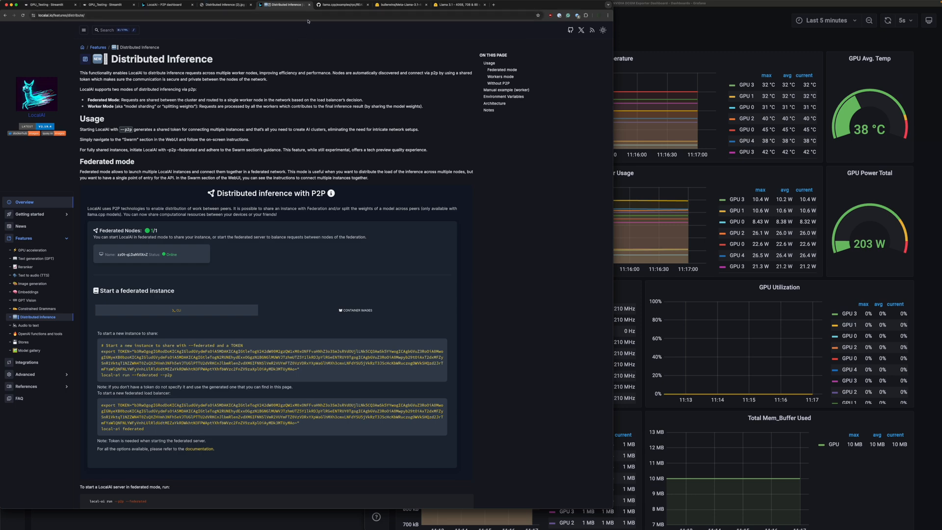
click(340, 4)
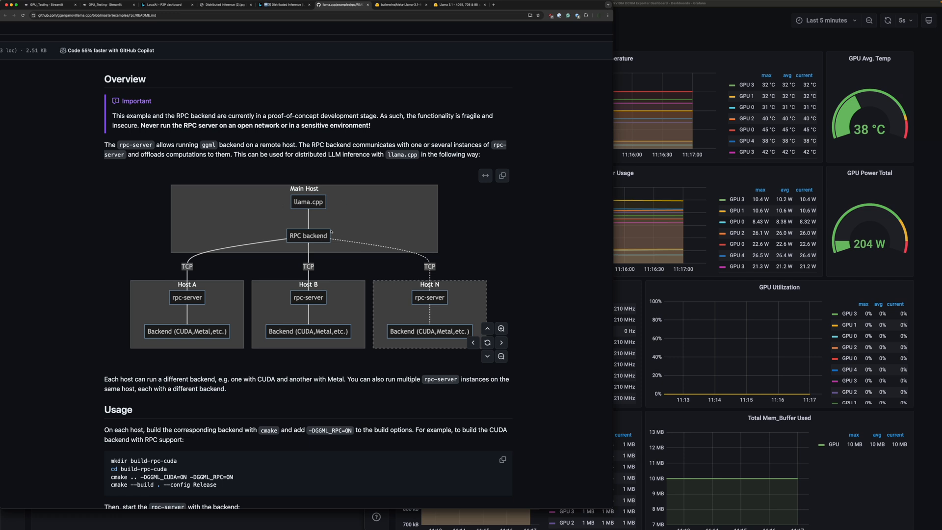
mouse_move(323, 307)
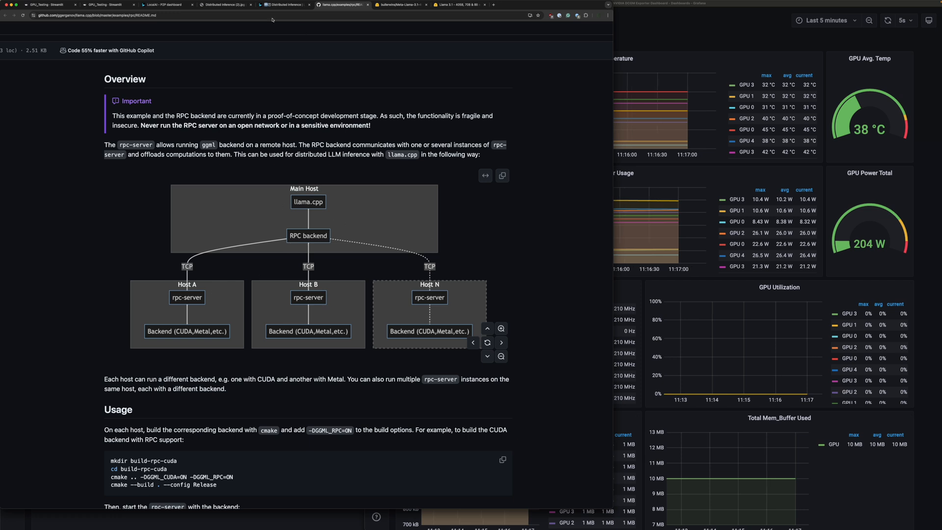
Show the distributed inference architecture diagram tab again.
click(226, 5)
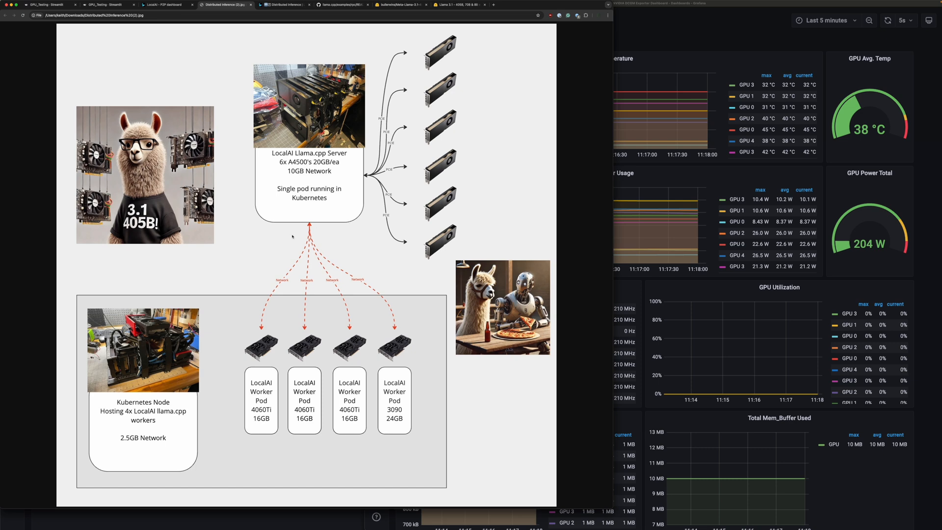
mouse_move(353, 288)
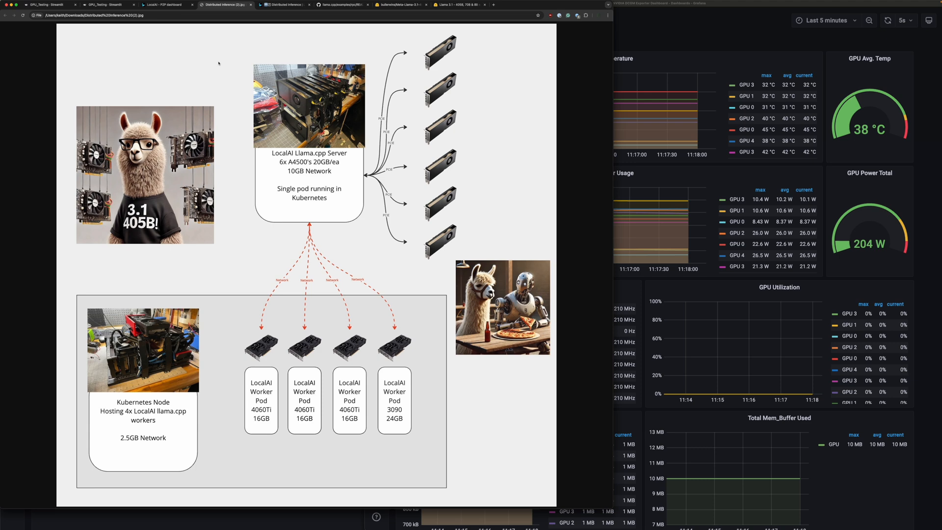
mouse_move(181, 39)
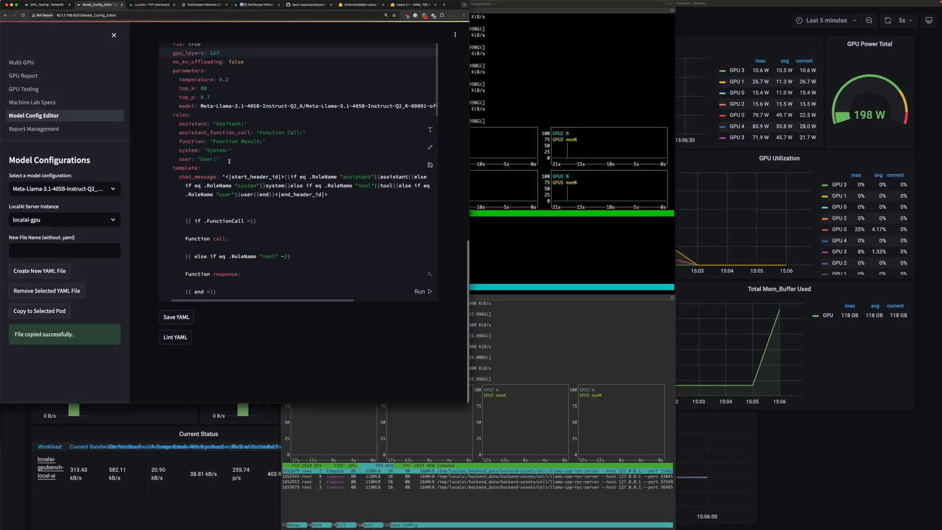
Scroll the 405B Q2_K YAML config, then move to the LocalAI P2P workers dashboard.
scroll(up, 3)
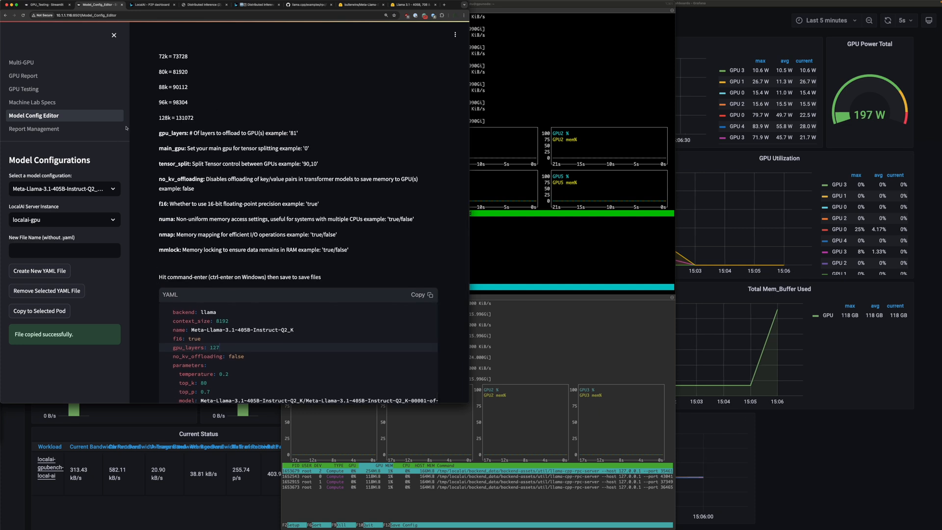
click(153, 5)
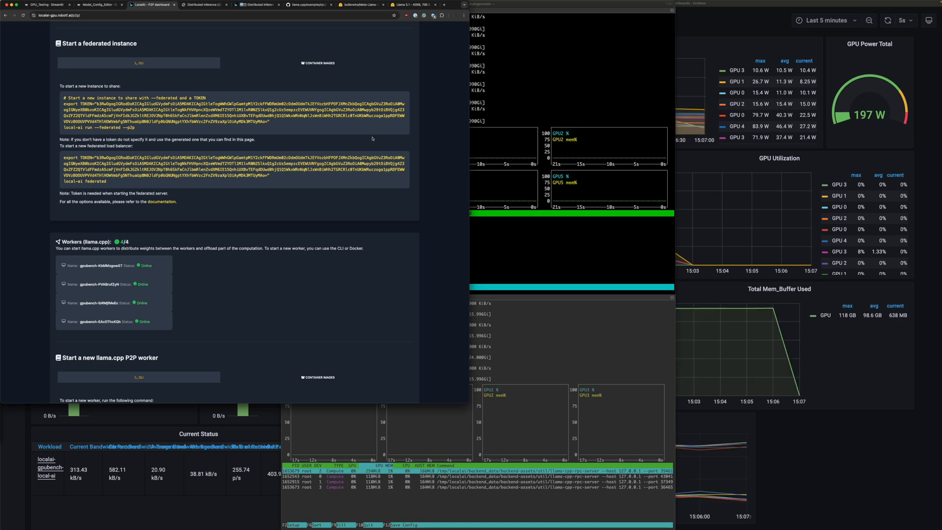
Confirm four llama.cpp workers online, then show the distributed inference diagram again.
scroll(down, 3)
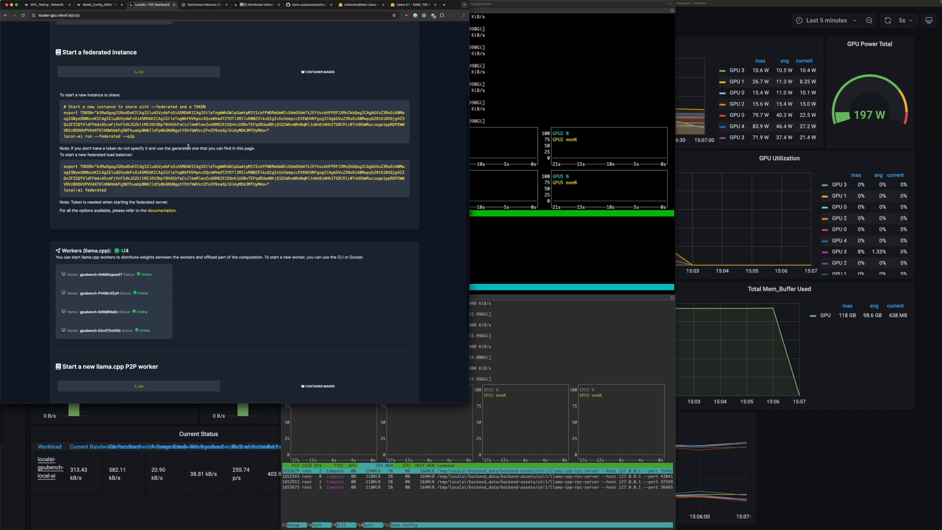
click(203, 5)
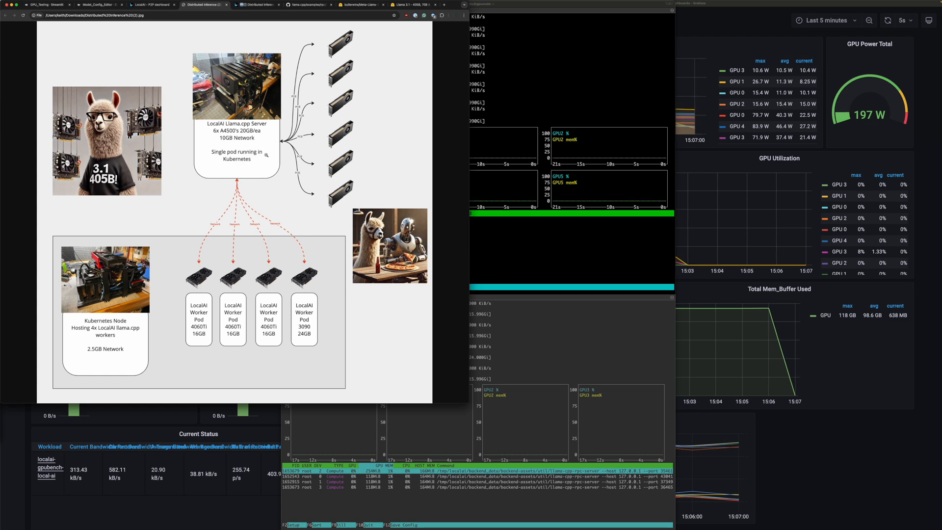
mouse_move(194, 261)
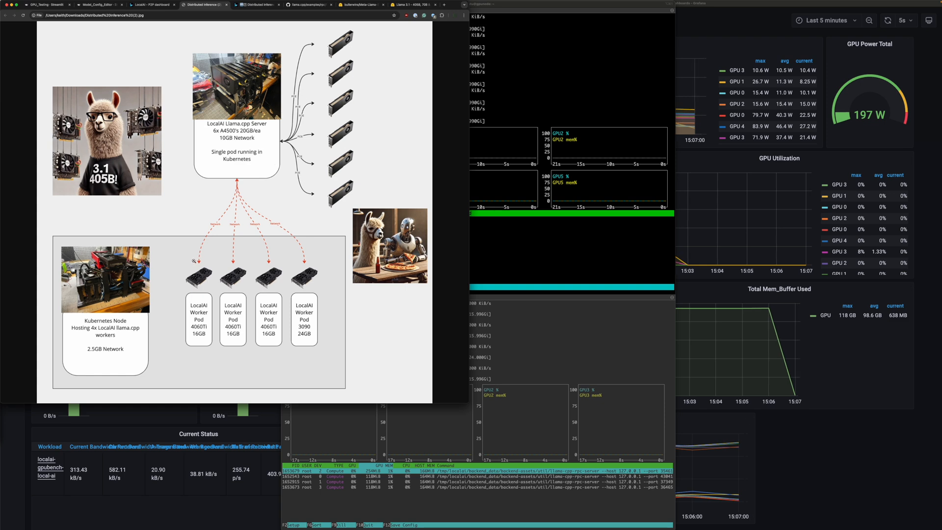
mouse_move(214, 325)
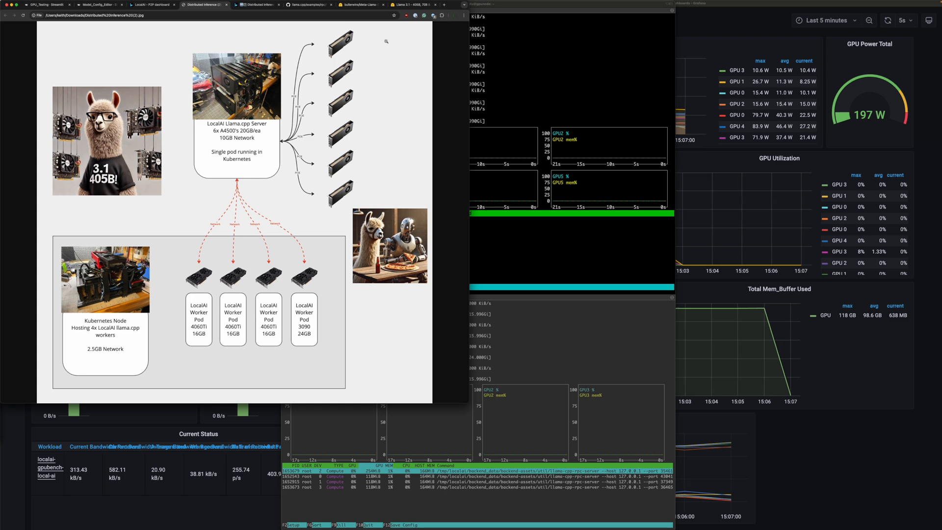
click(258, 5)
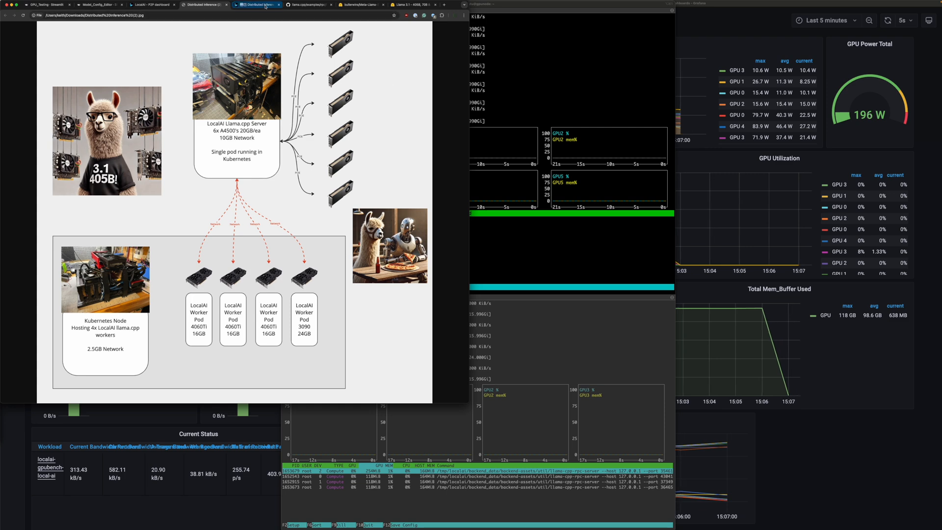
Enter the report name Llama3.1-405B-Q2K-Distrib and apply it.
click(258, 5)
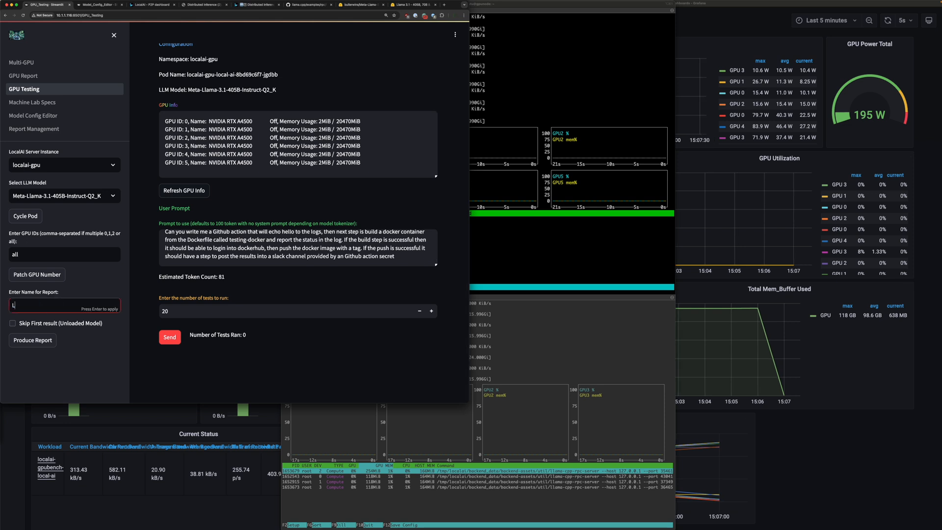
text(lama3.1-)
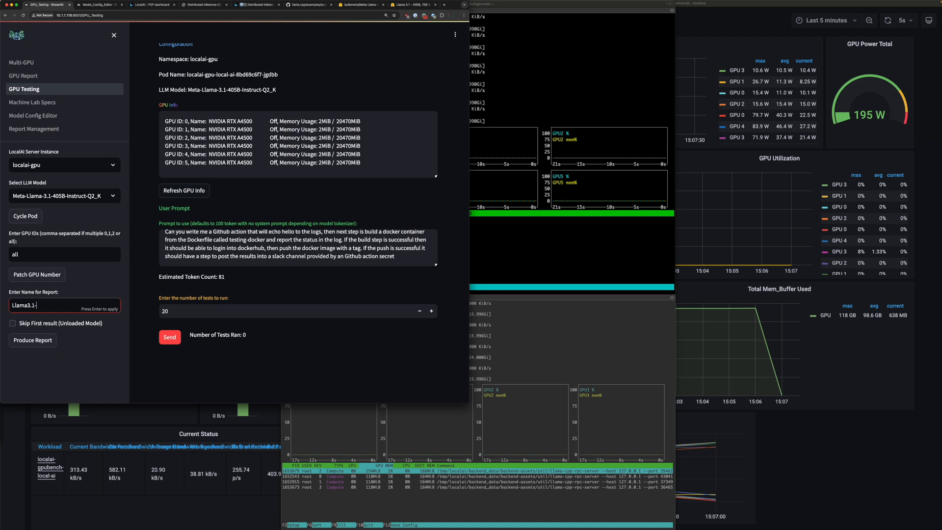
text(405b)
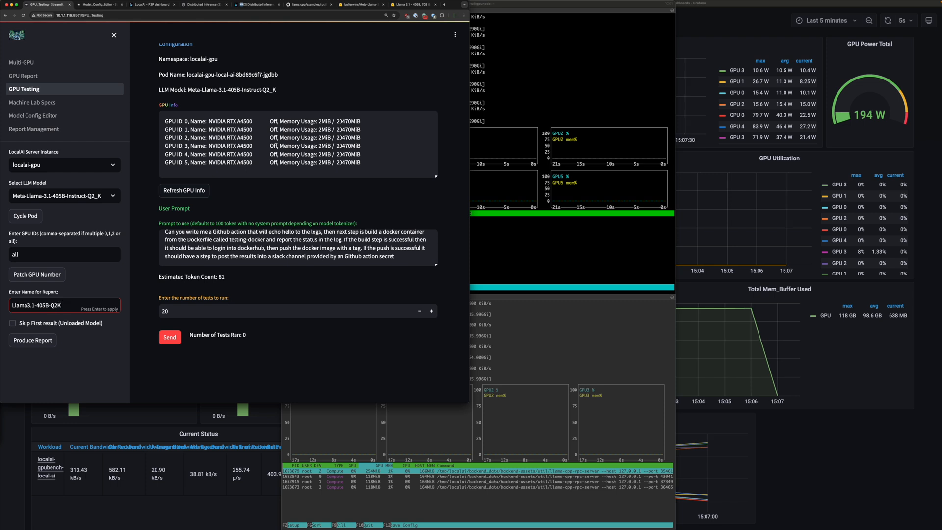
click(63, 304)
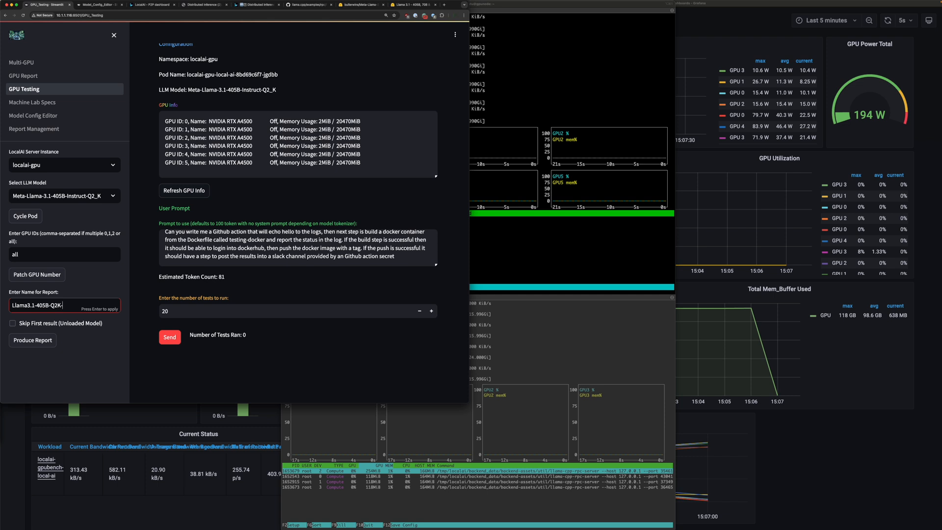
text(-Distrib)
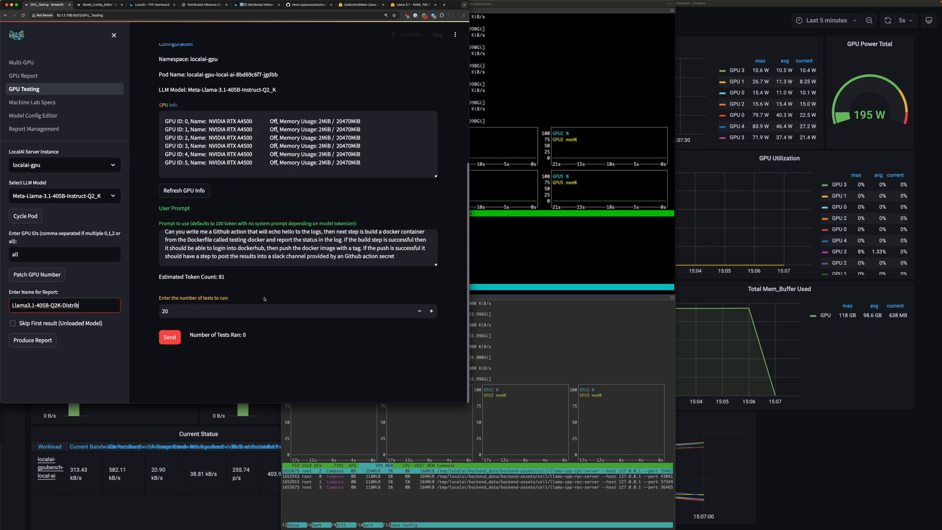
click(170, 337)
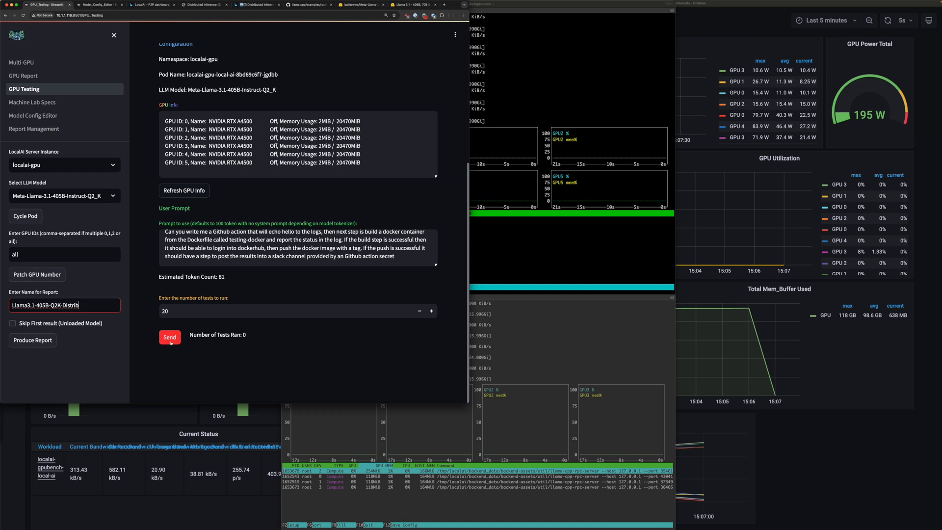
Send the Github action prompt to start the 20-test run on the 405B model.
click(170, 336)
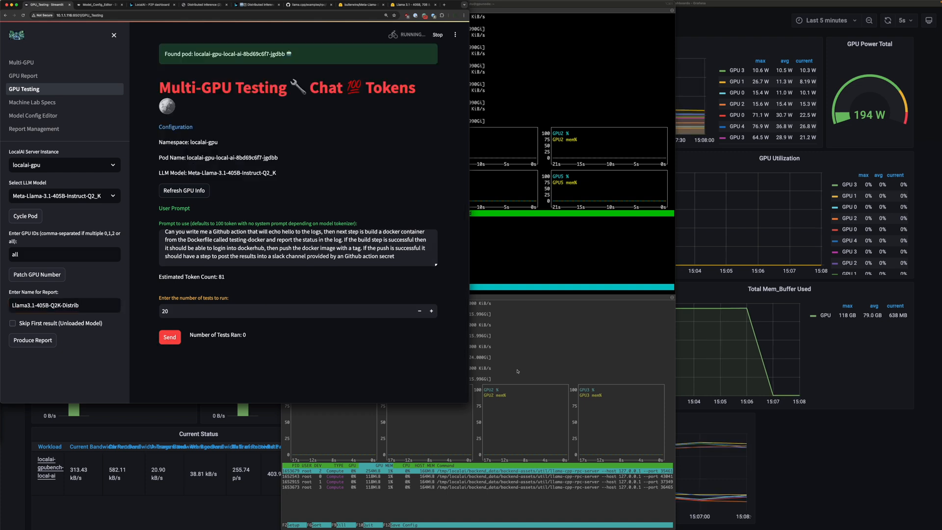
click(170, 337)
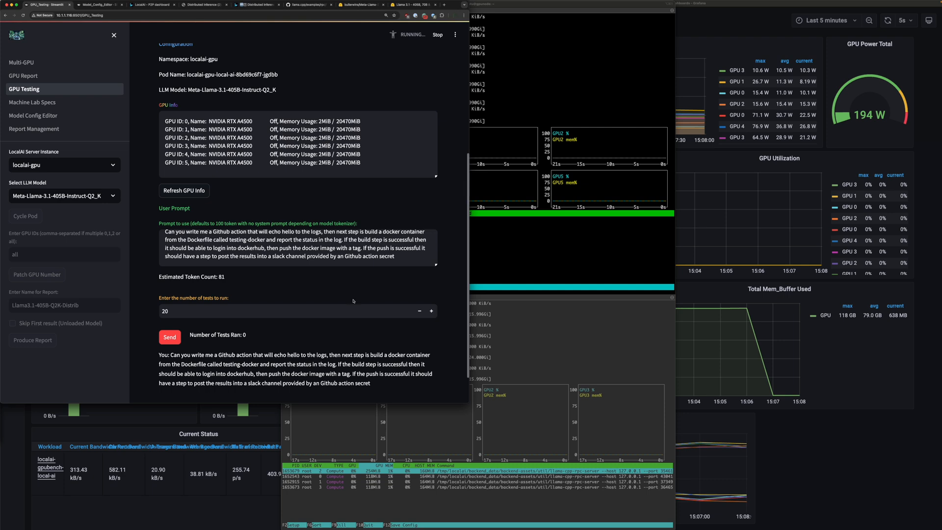
scroll(down, 3)
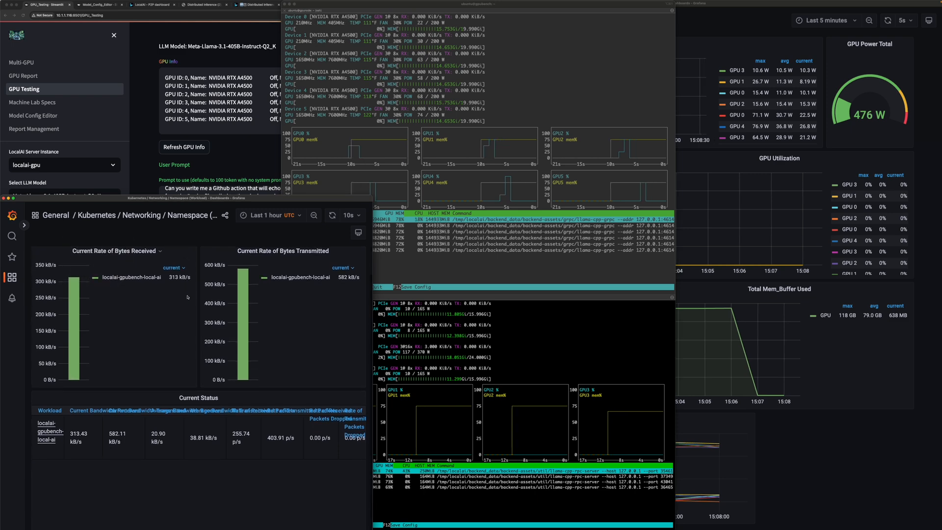
Scroll through the Kubernetes Networking and NVIDIA DCGM Exporter Grafana dashboards.
scroll(down, 3)
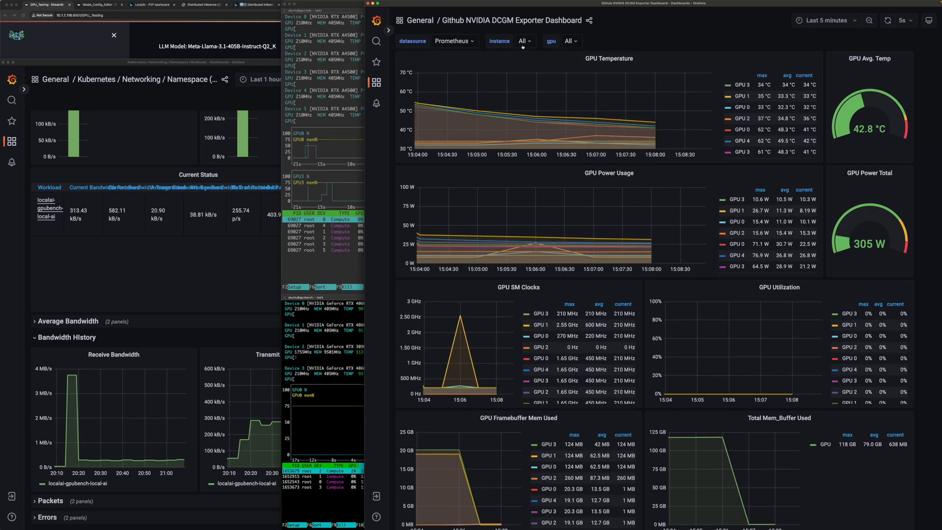
scroll(down, 3)
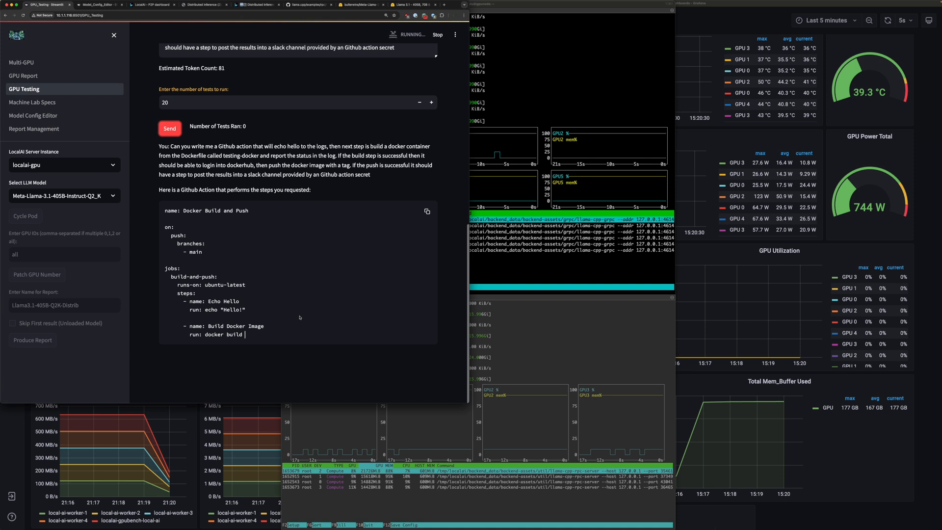
Enter '-t testing-d' while the model streams its GitHub Action YAML response.
text(-t testing-d)
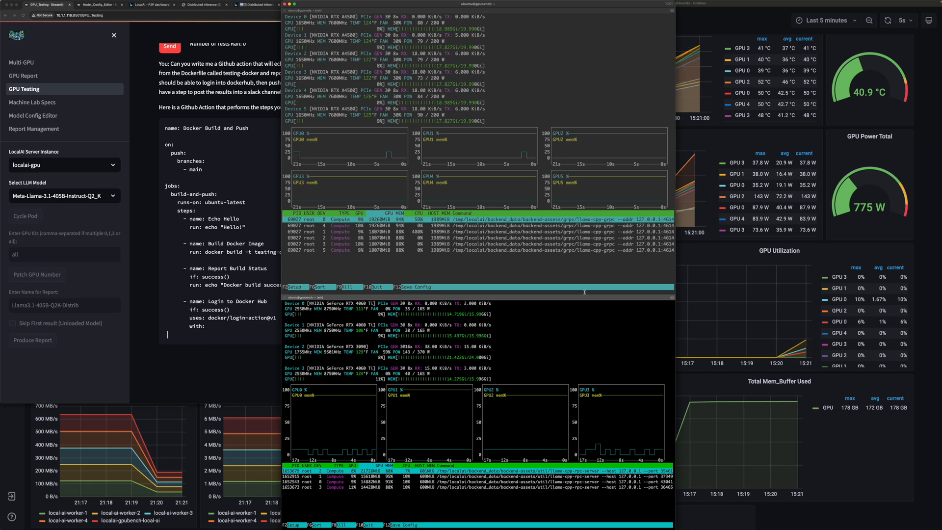
Watch the streamed YAML add Docker login secrets, Push Docker Image and Report Push Status steps while checking nvtop.
text(username: $)
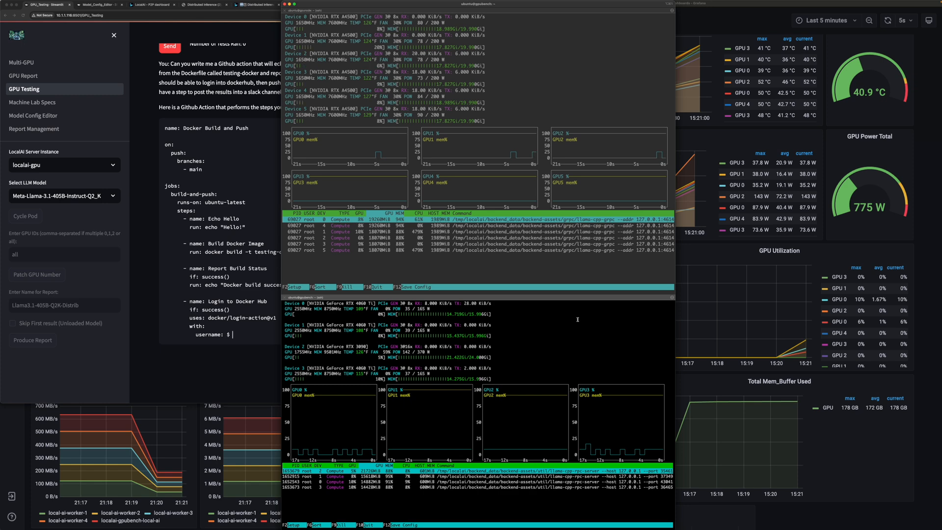
text({{ secrets.DOCKER)
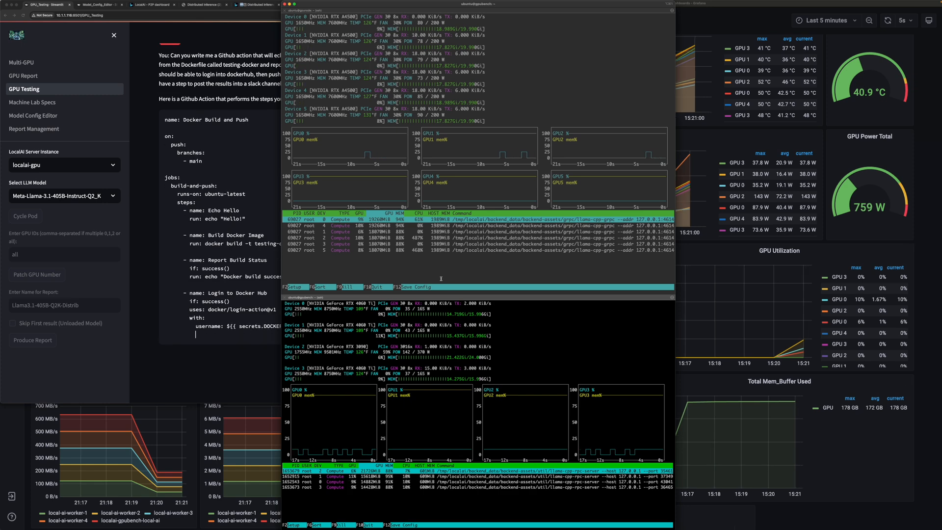
text(password: ${{ secrets.DOCKER_PASSWORD)
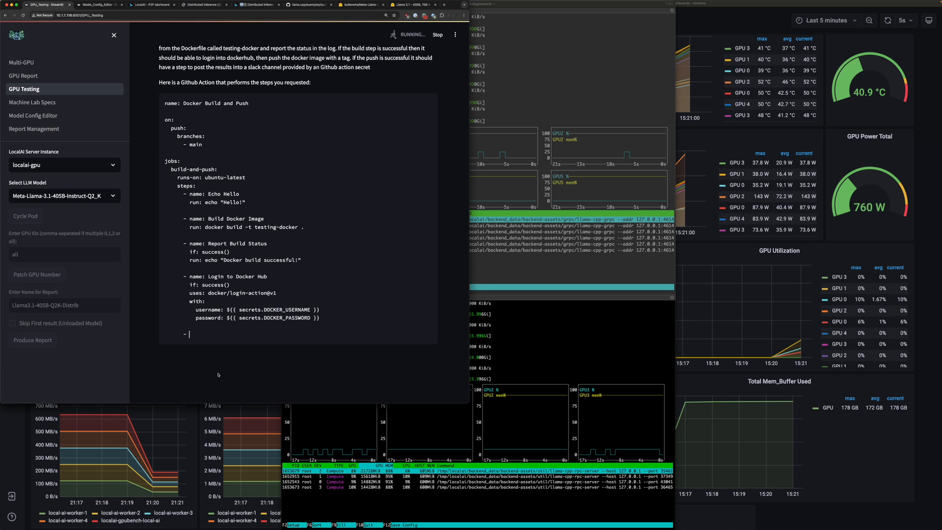
text(- name: Push)
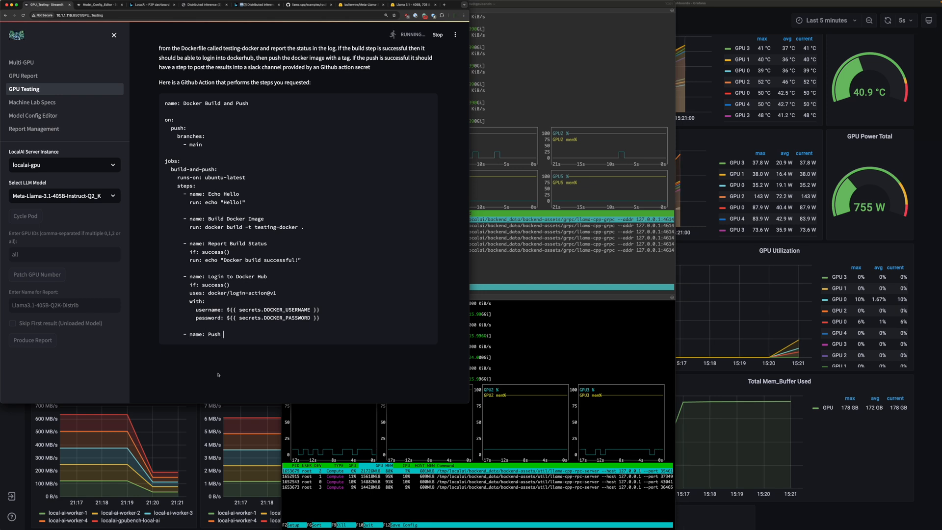
text(Docker Image)
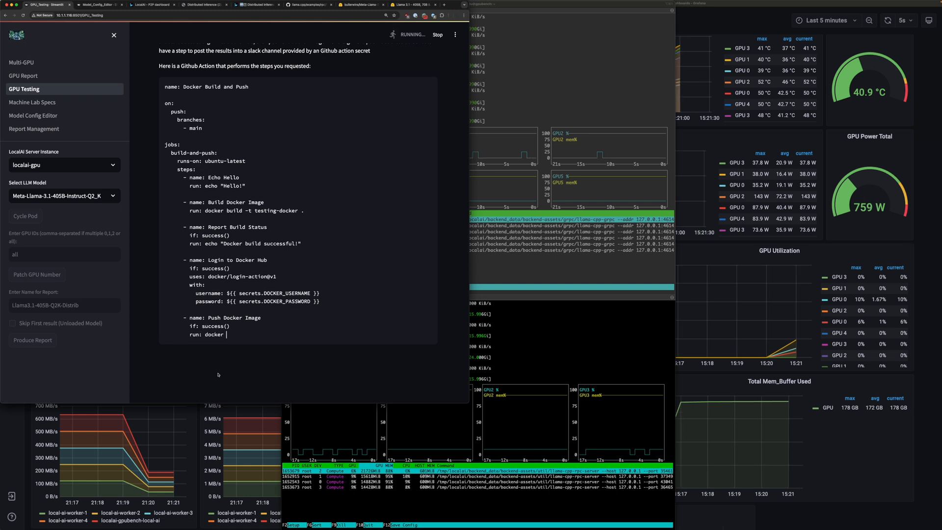
text(push testing-docker:latest)
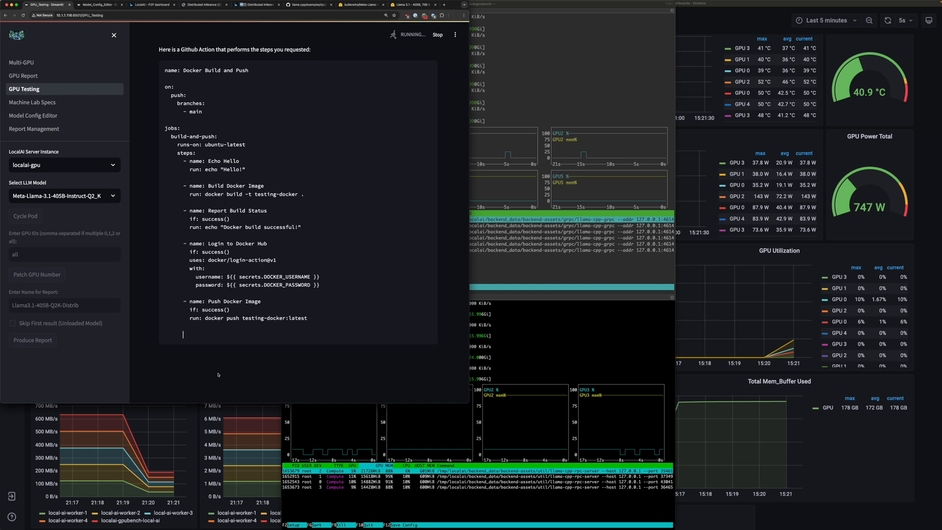
text(- name: Report Push Status)
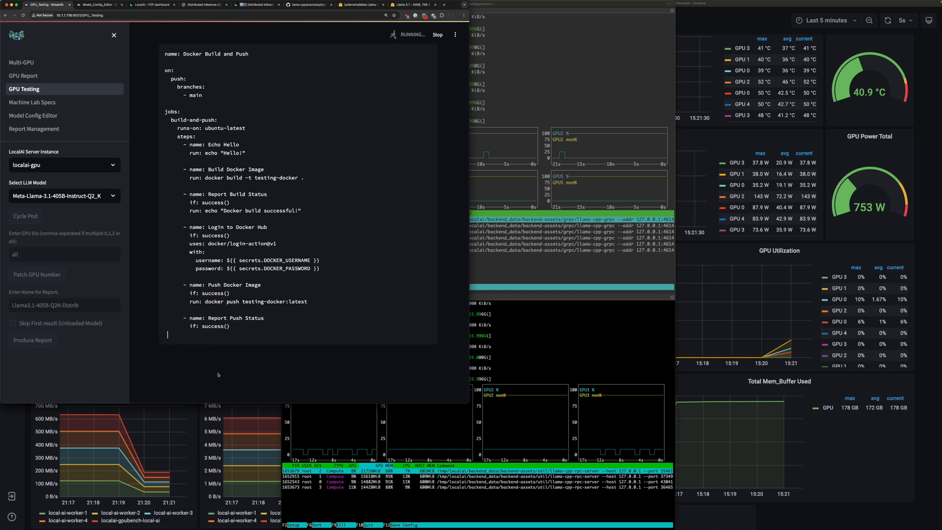
text(run: echo)
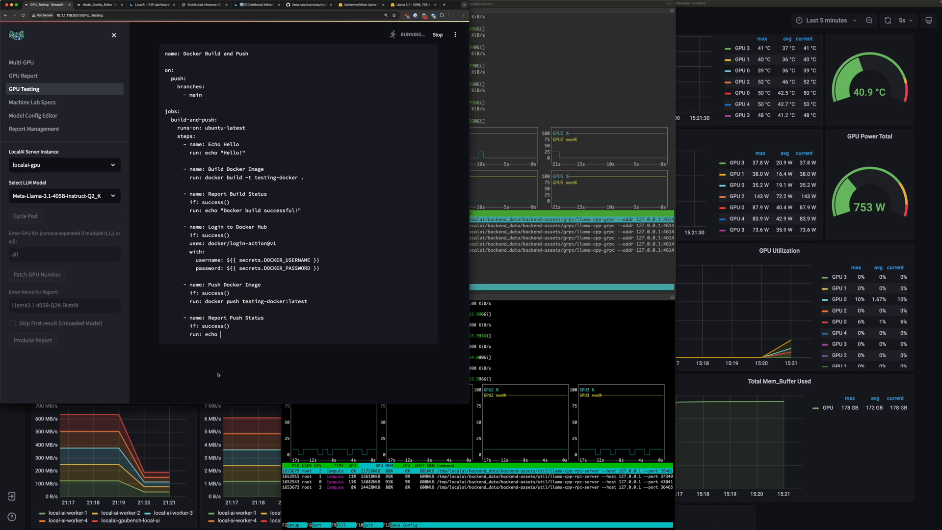
text("Docker push successful!)
text(-)
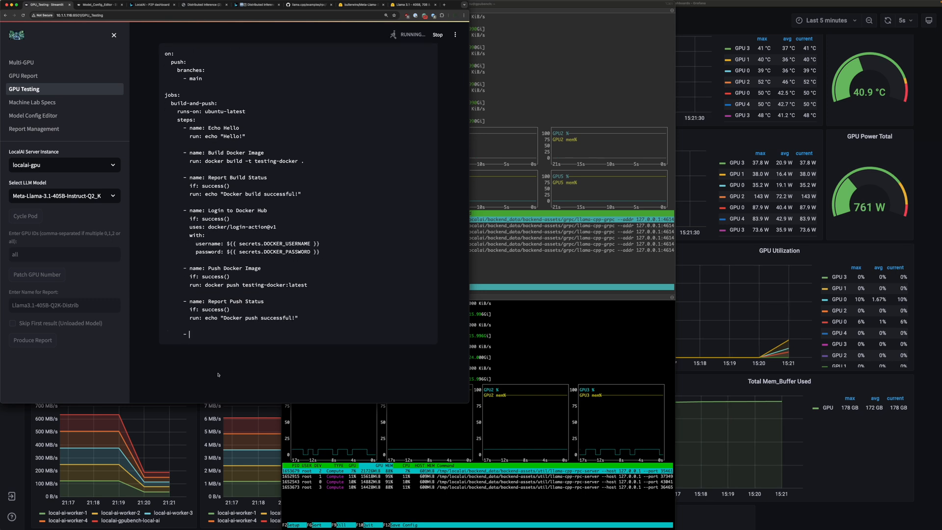
text(name: Post Results)
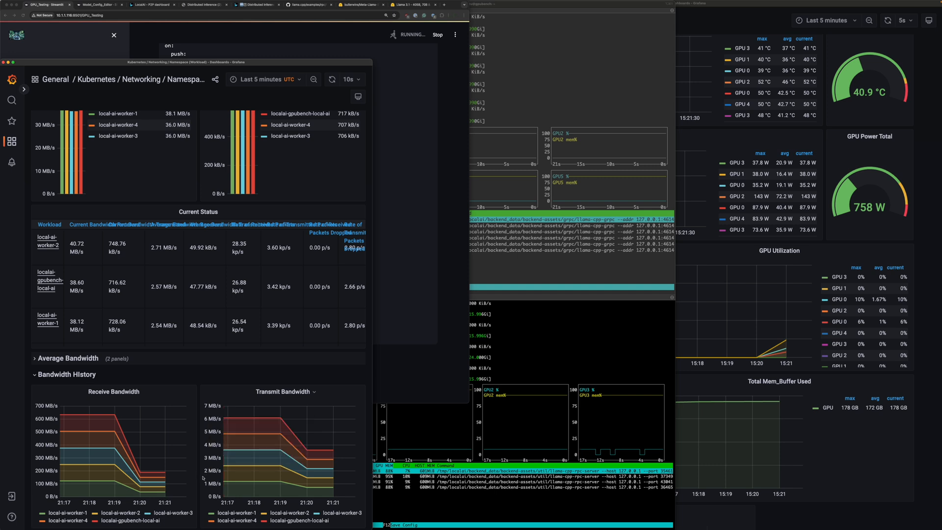
mouse_move(156, 472)
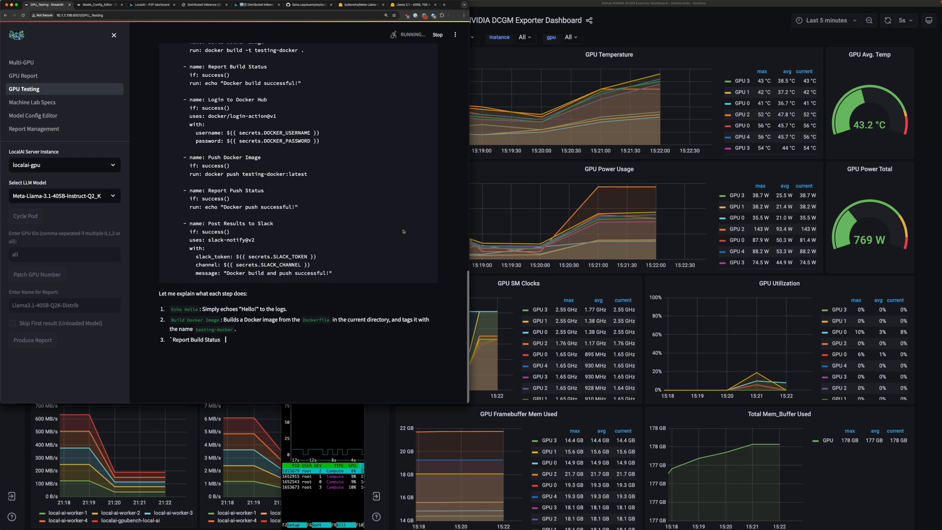
Let the 405B response stream the workflow's Slack build-failure notification and explanation.
text(: If the build step is successful, echoes "Docker build successful!" to the logs.)
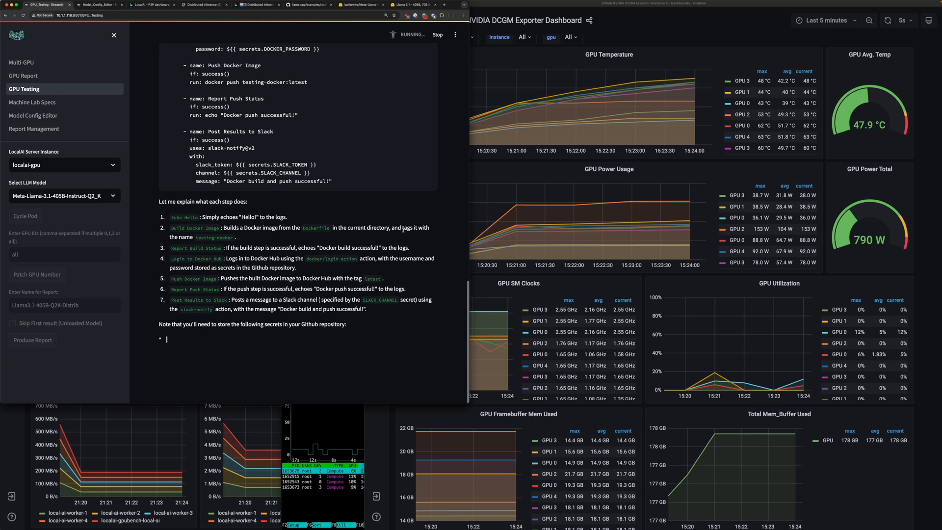
Let the answer finish with the DOCKER_USERNAME and Slack secrets note, then review the first test's timing metrics.
text(DOCKER_USERNAME)
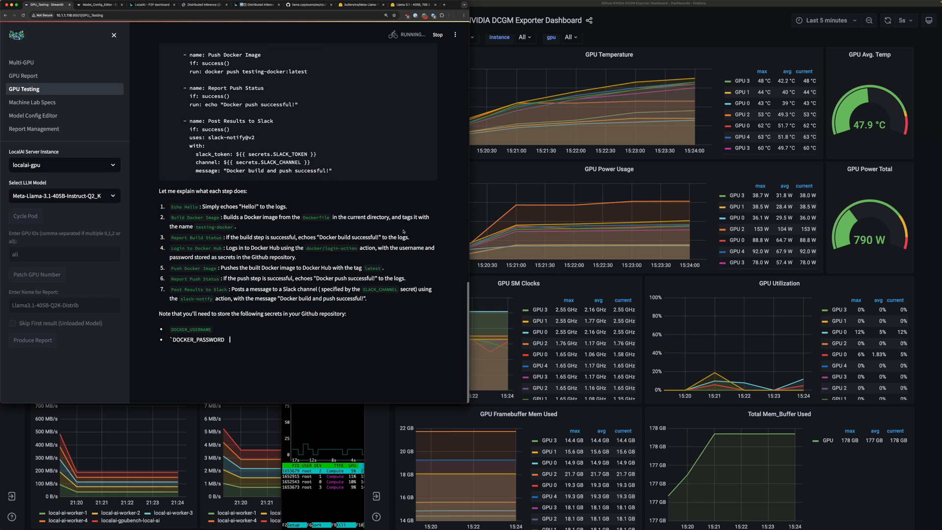
text(SLACK_TOKEN)
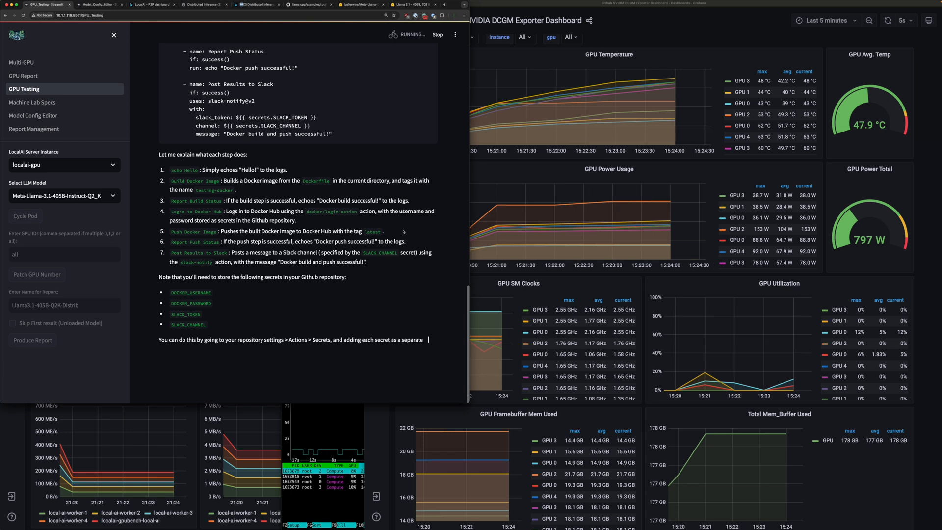
scroll(down, 3)
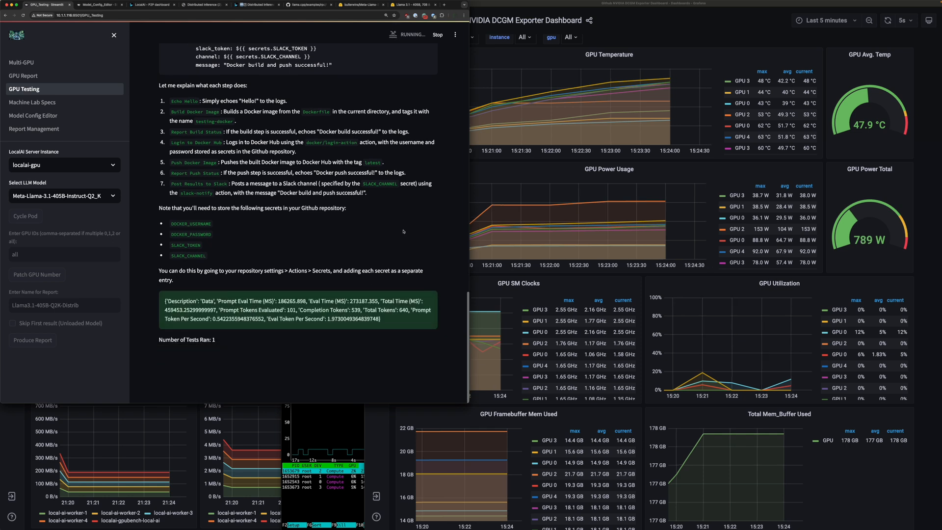
scroll(down, 3)
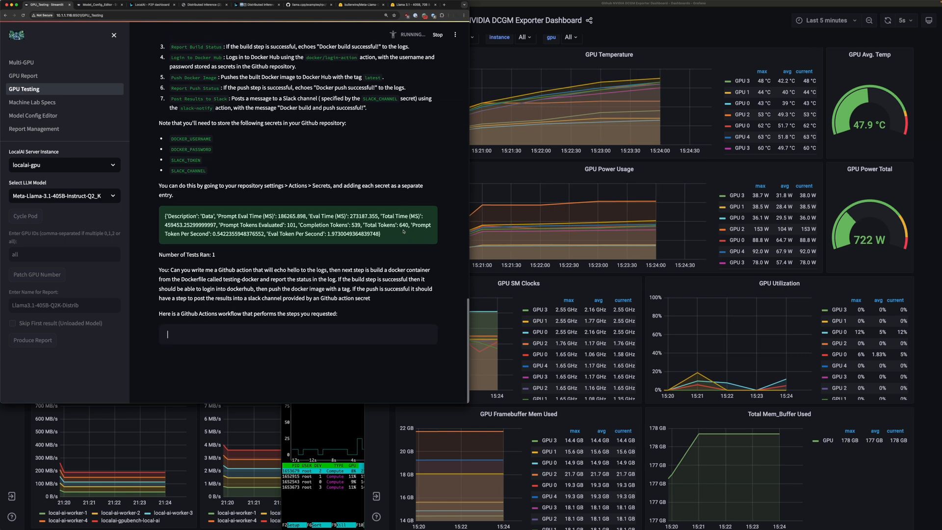
Keep the Github action prompt loop streaming new 'Build and' workflow answers until 19 tests complete.
text(name: Build and Push Docker Image)
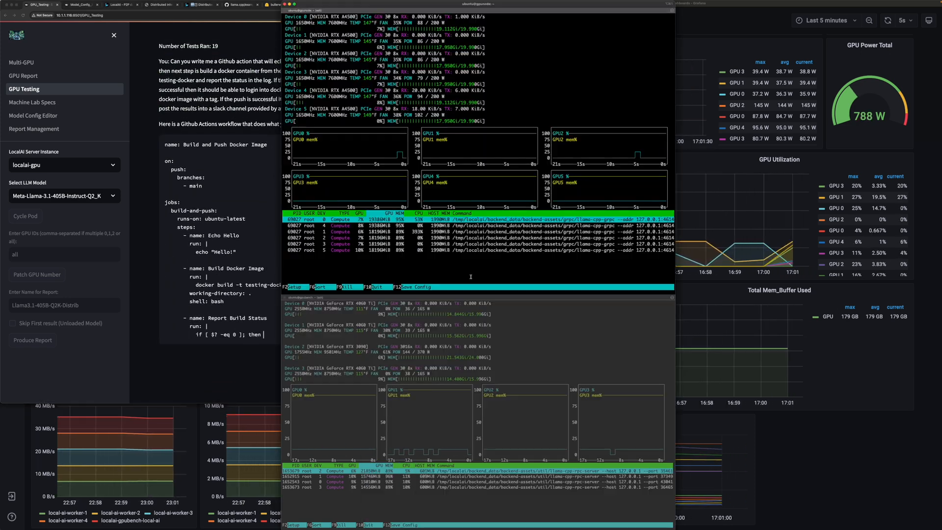
Produce the report for the finished runs and go to the GPU Report page.
click(32, 340)
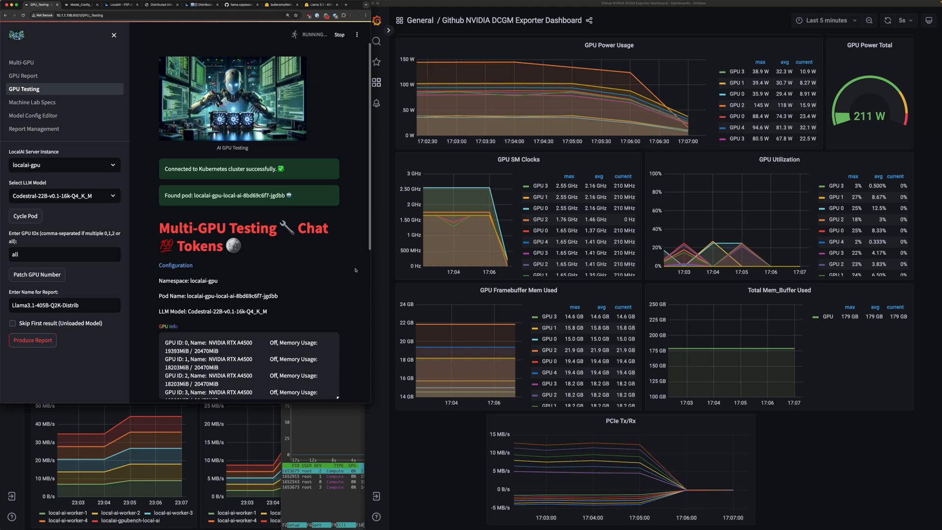
scroll(down, 3)
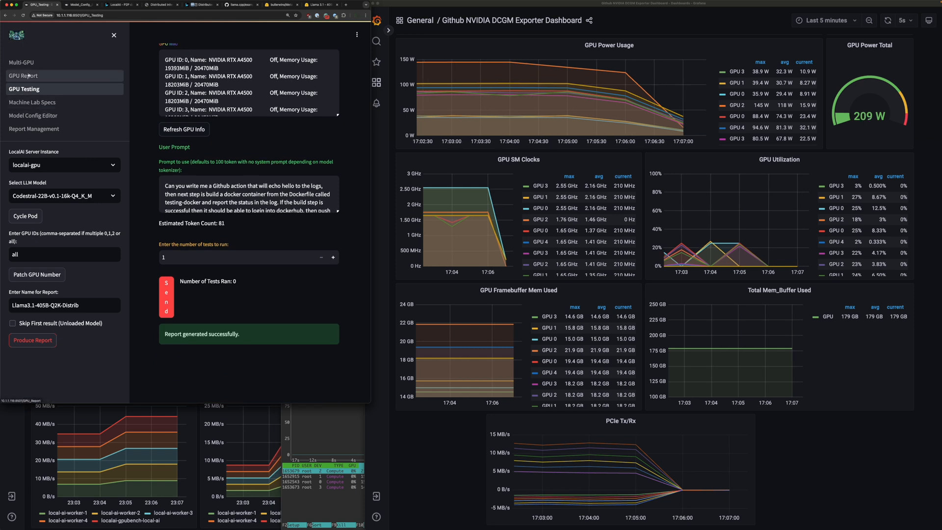
click(23, 75)
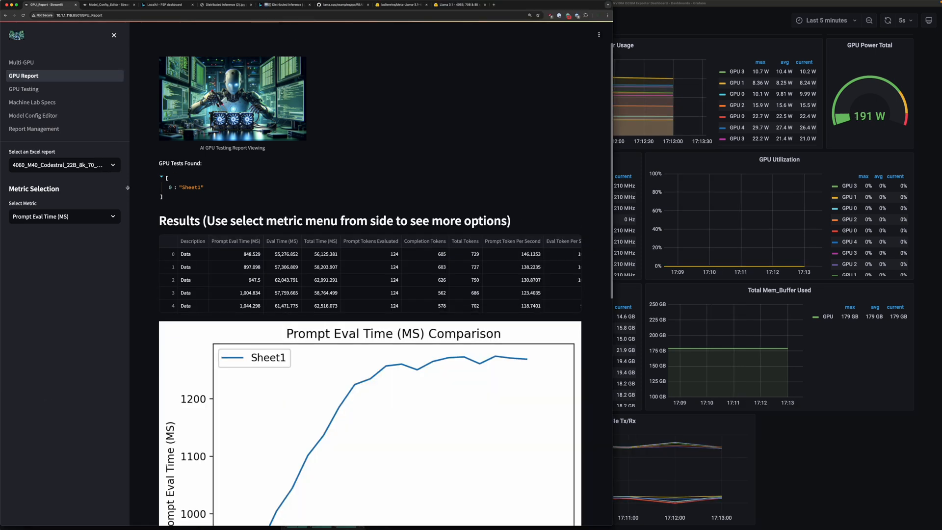
Load the Llama3.1-405B-Q2K-Distrib.xlsx report from the saved Excel reports list.
click(63, 165)
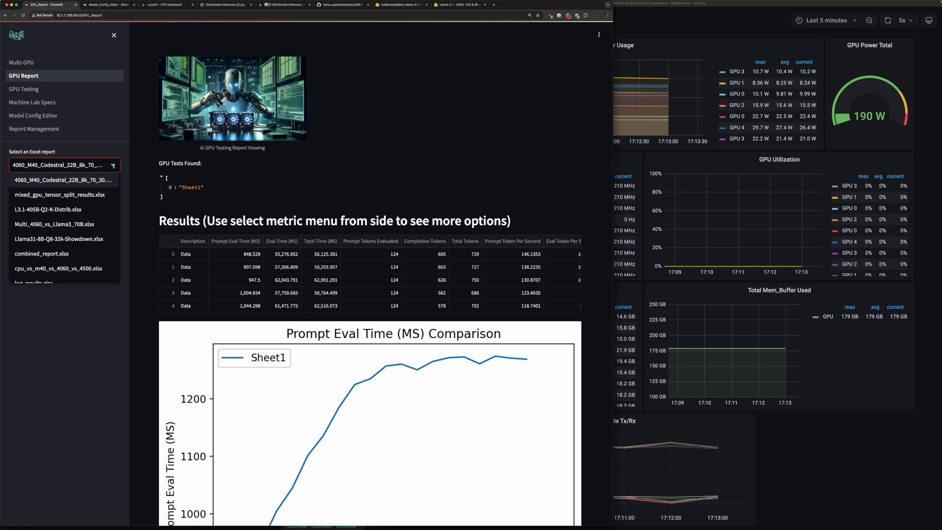
click(49, 209)
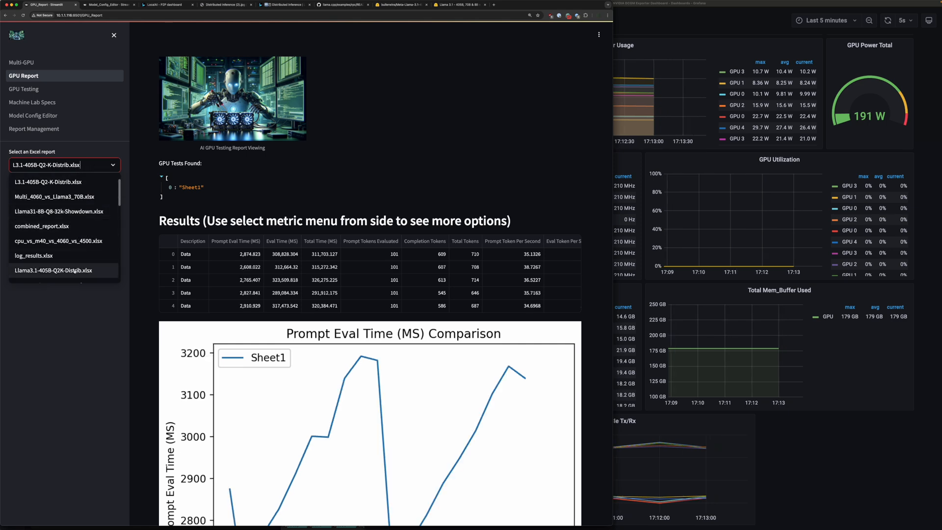
click(54, 270)
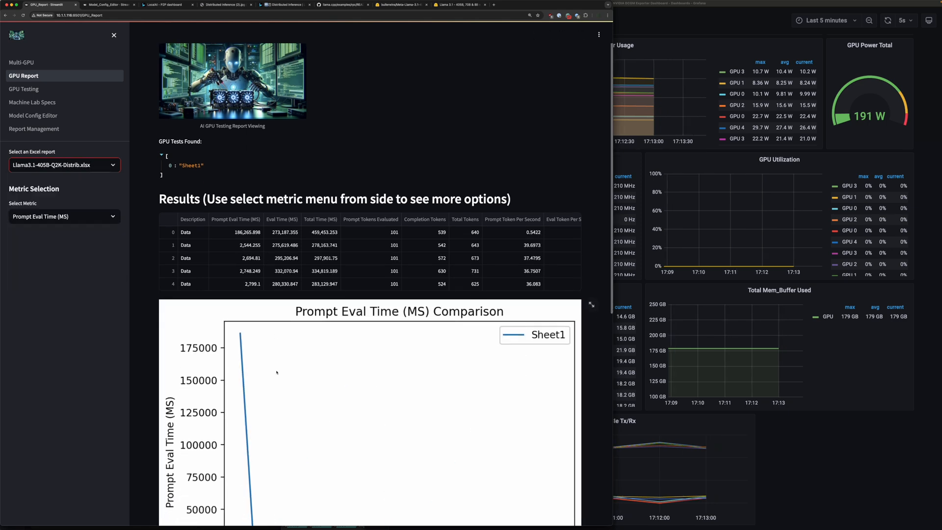
Show the raw data table beneath the Prompt Eval Time chart.
scroll(down, 3)
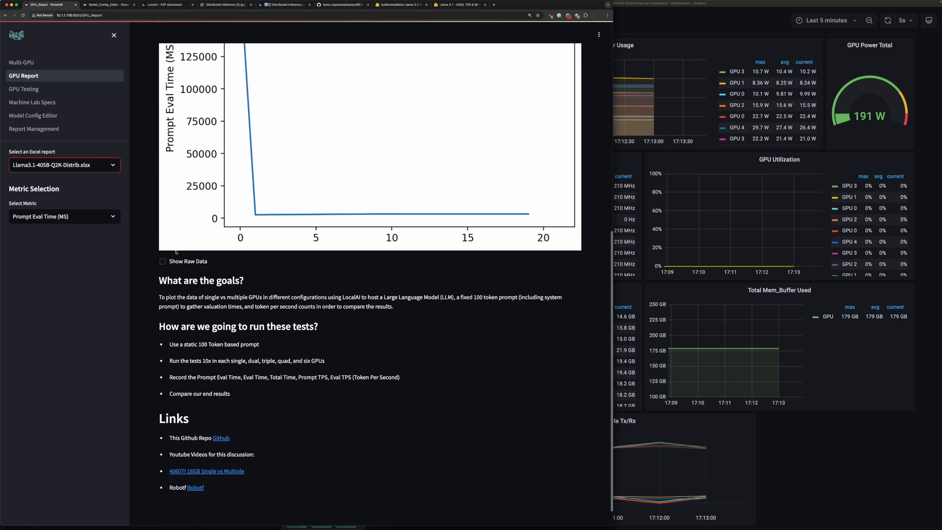
click(162, 261)
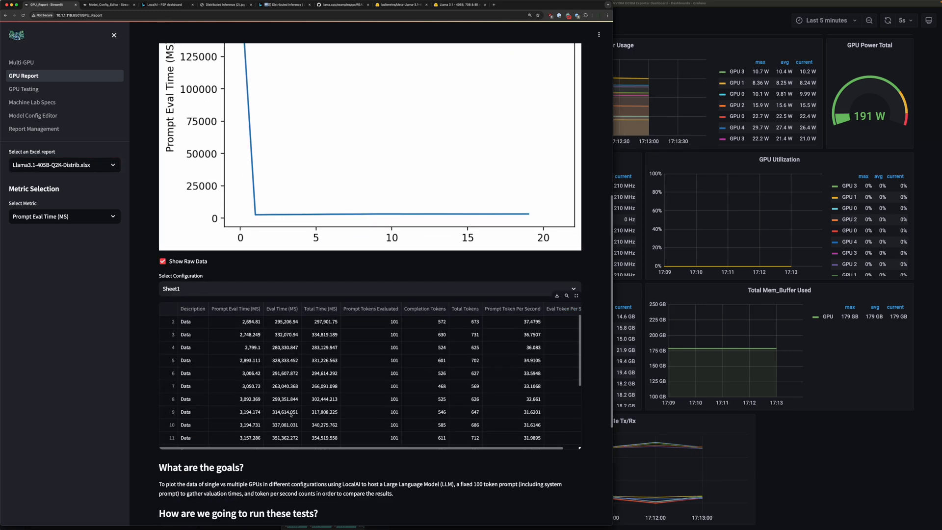
scroll(down, 3)
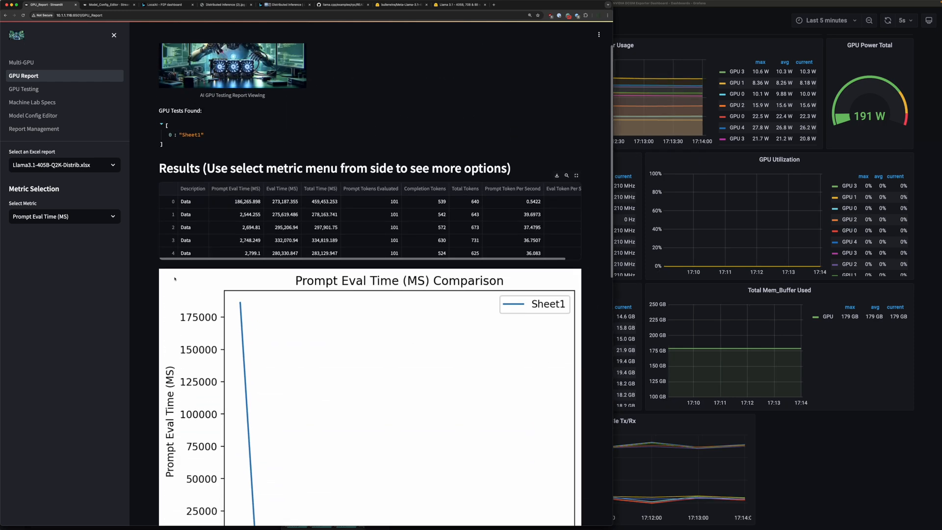
scroll(down, 3)
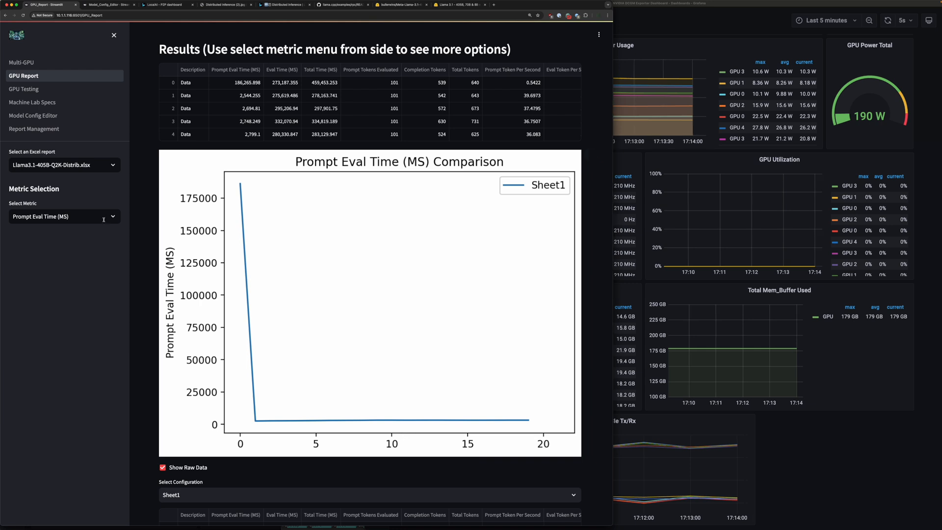
Chart Eval Time (MS), Total Time (MS), Prompt Tokens Evaluated and Completion Tokens for the 405B report in turn.
click(57, 216)
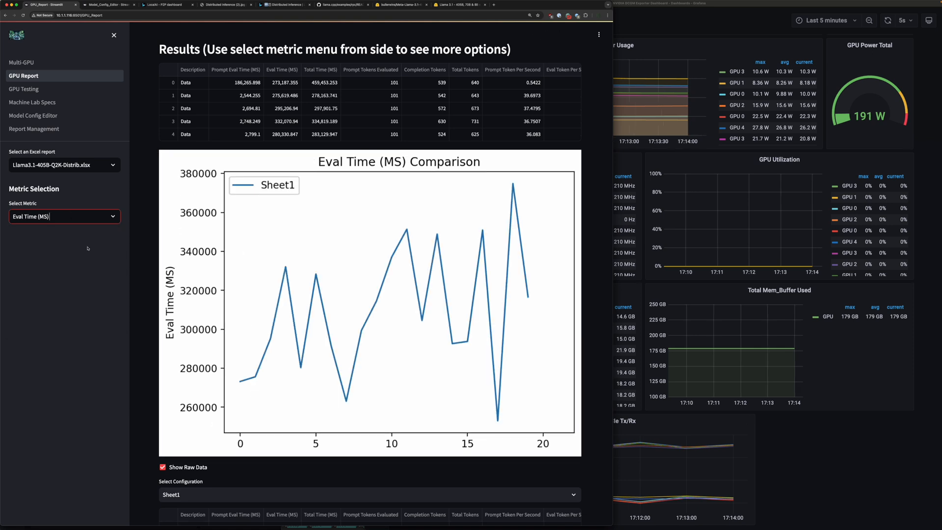
mouse_move(344, 306)
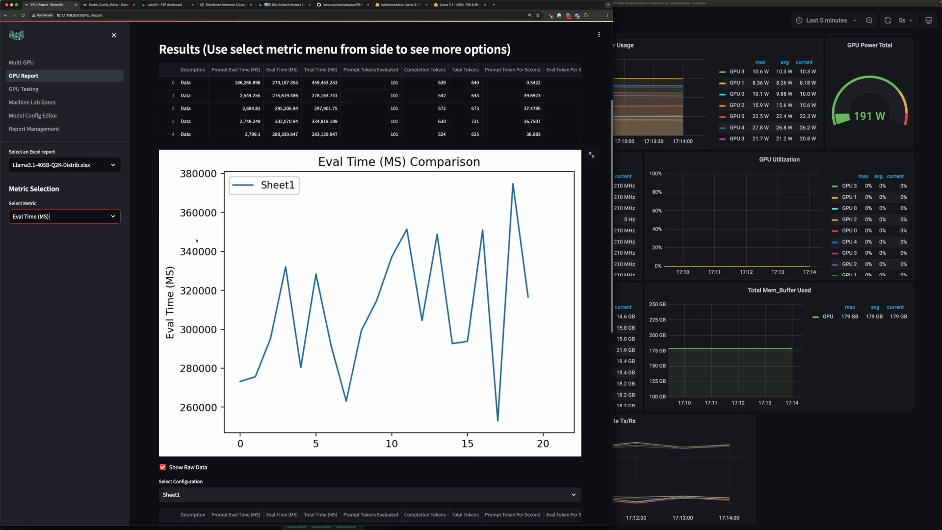
click(64, 215)
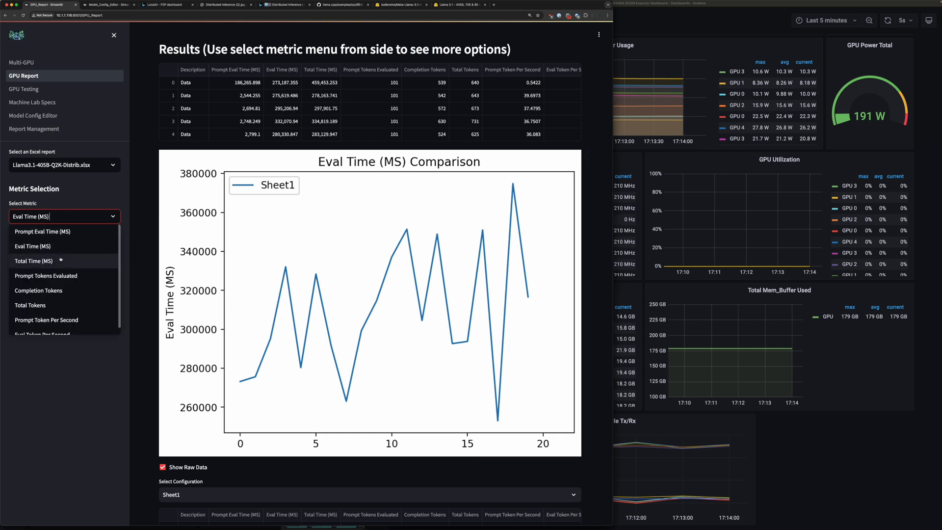
click(33, 261)
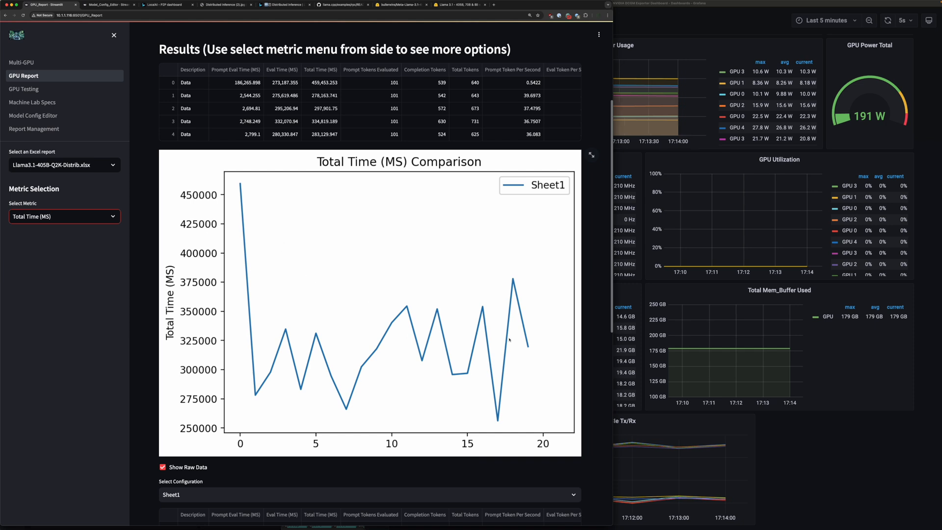
mouse_move(401, 337)
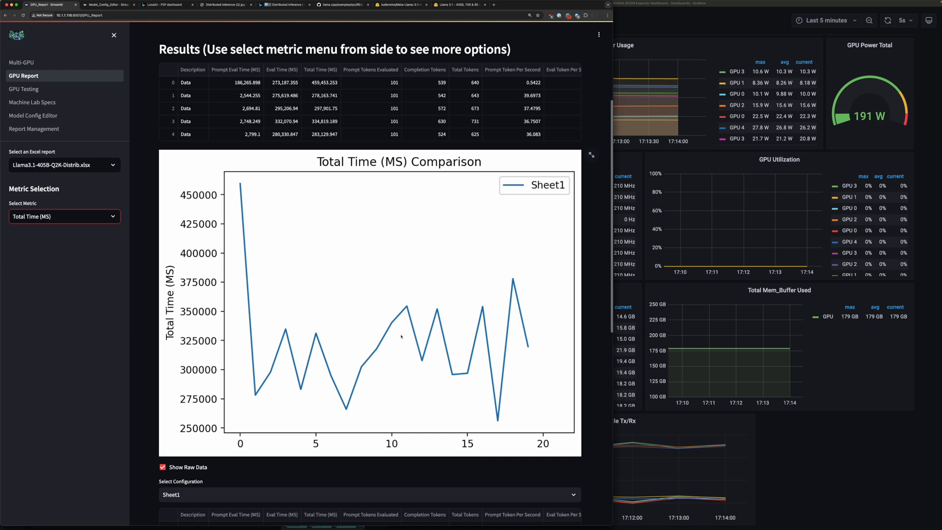
click(64, 216)
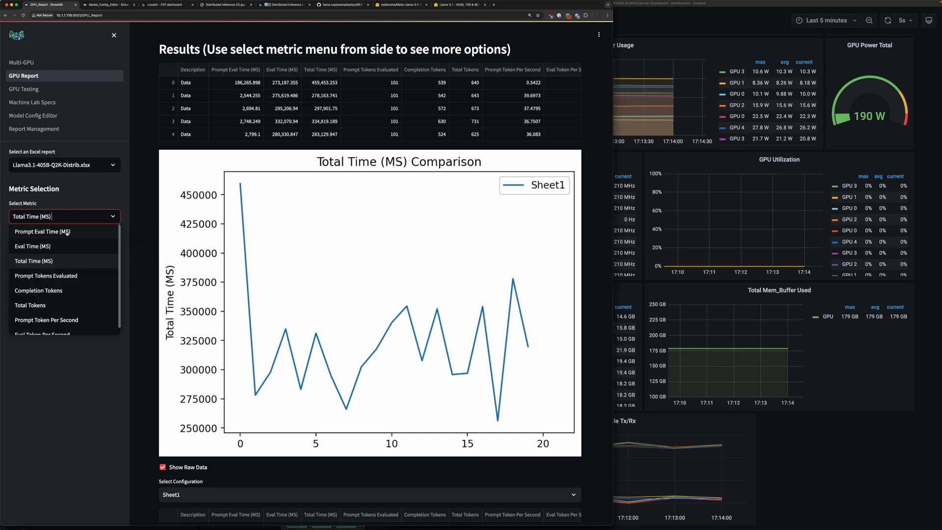
click(46, 275)
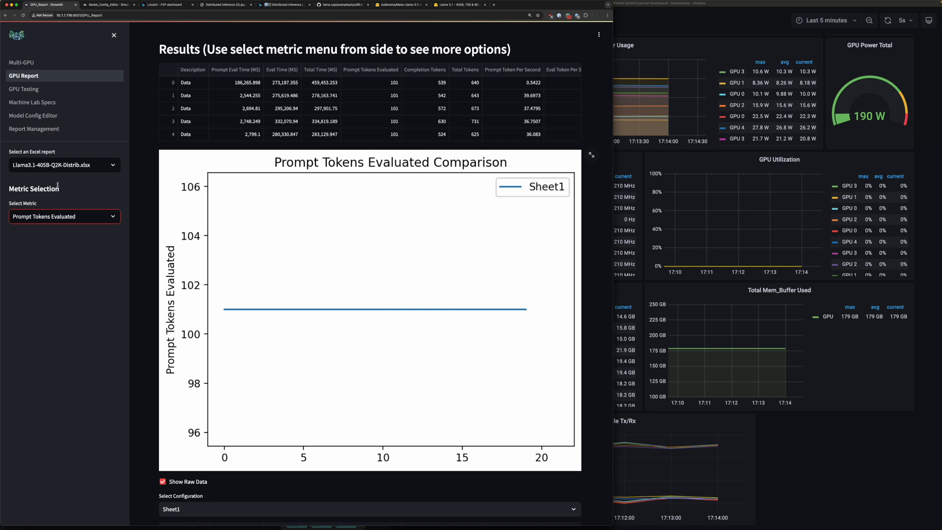
click(64, 216)
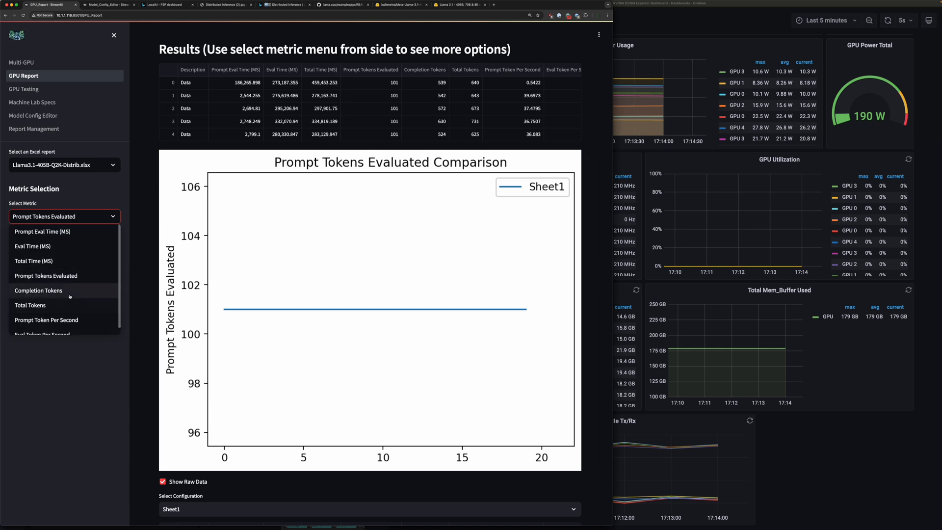
click(39, 290)
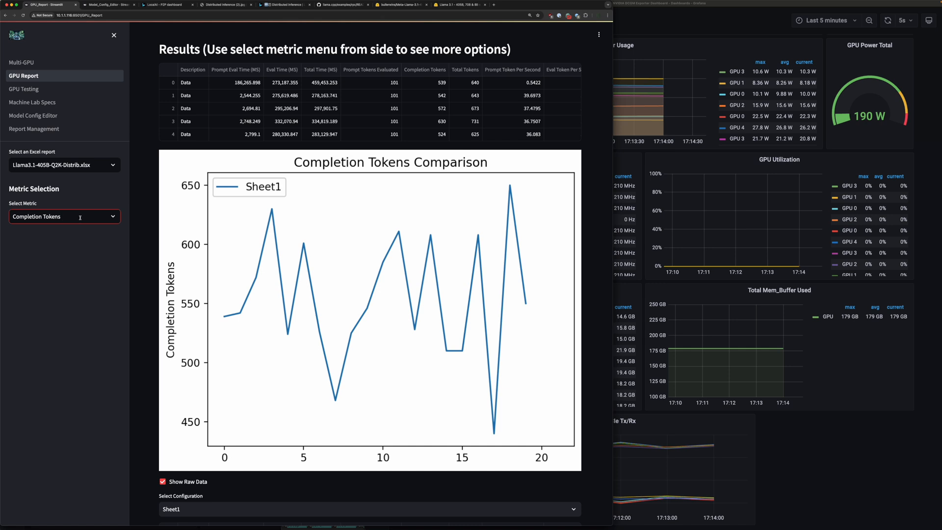
Chart Total Tokens, Prompt Token Per Second and Eval Token Per Second, then go to Report Management.
click(65, 216)
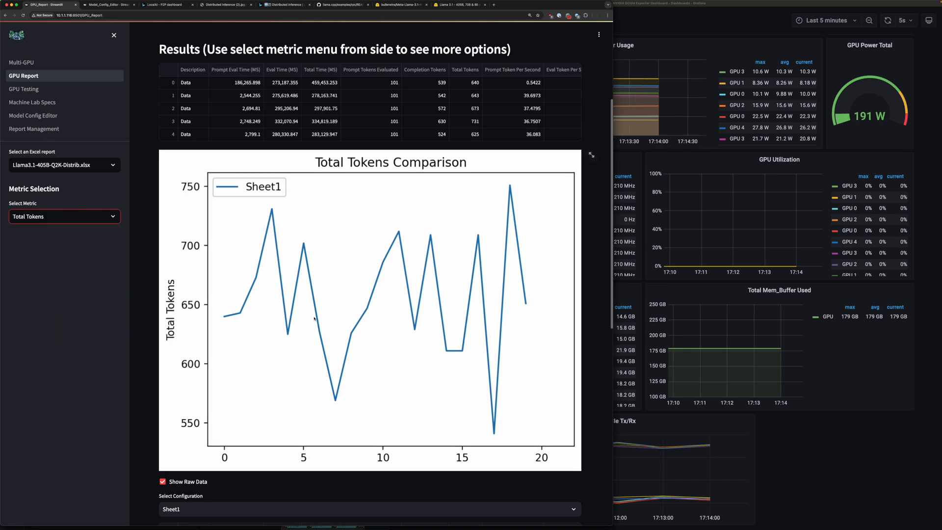
mouse_move(127, 215)
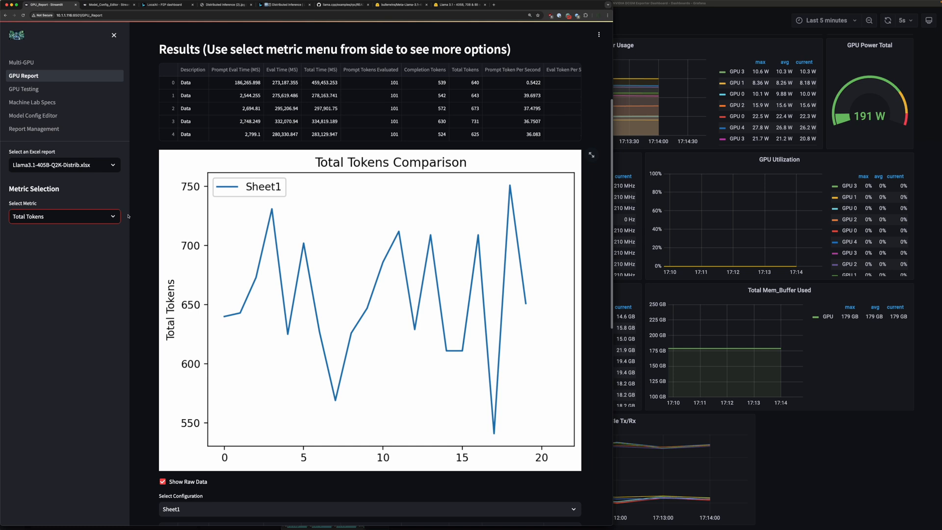
click(64, 216)
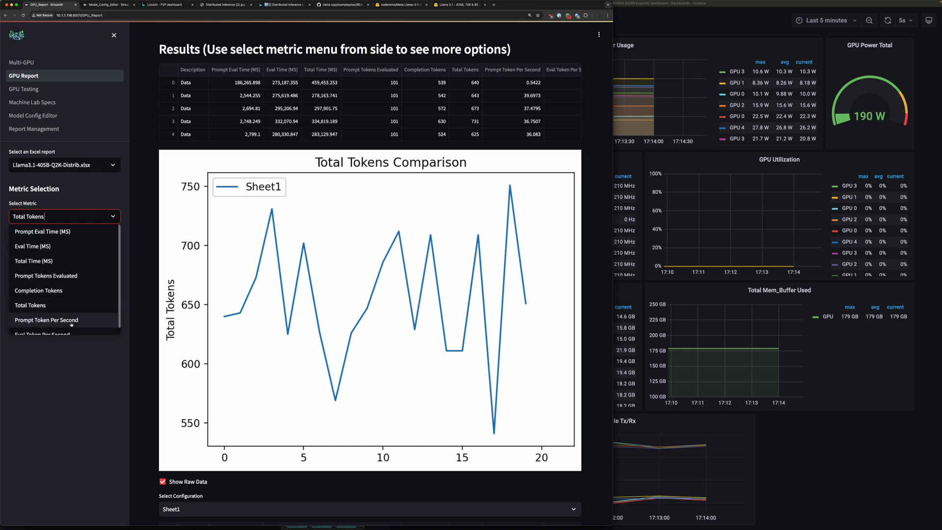
click(46, 320)
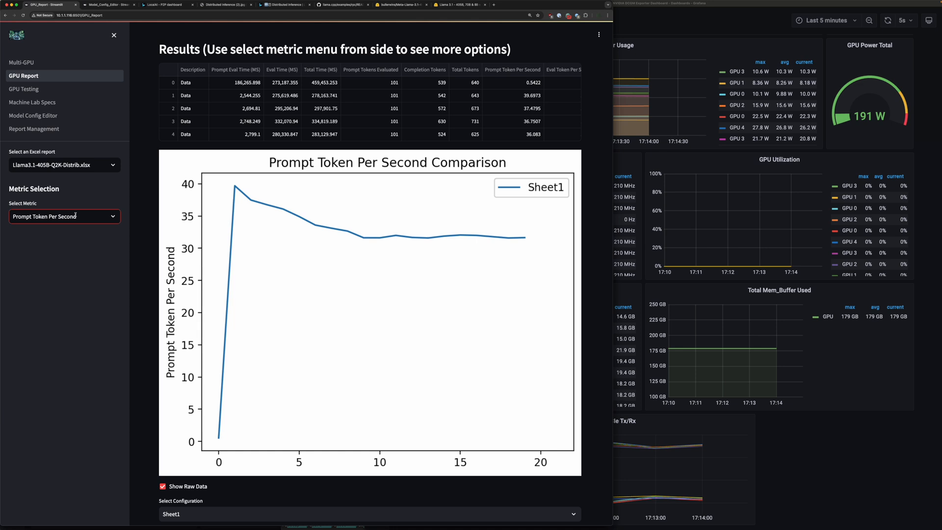
click(64, 216)
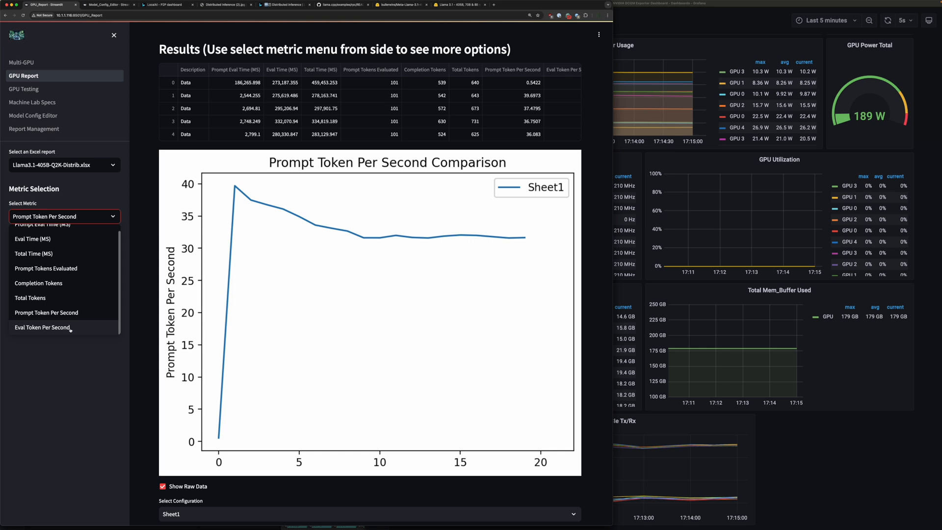
click(42, 328)
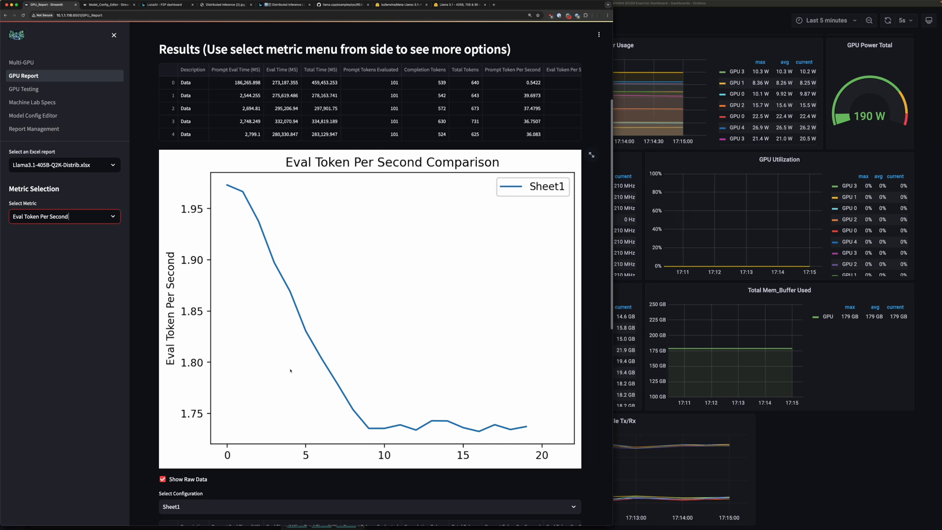
mouse_move(261, 427)
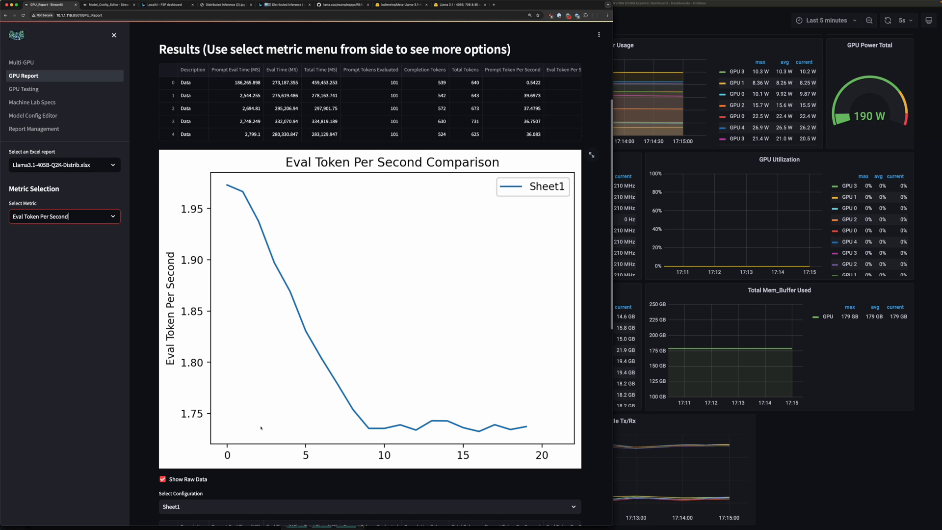
mouse_move(477, 407)
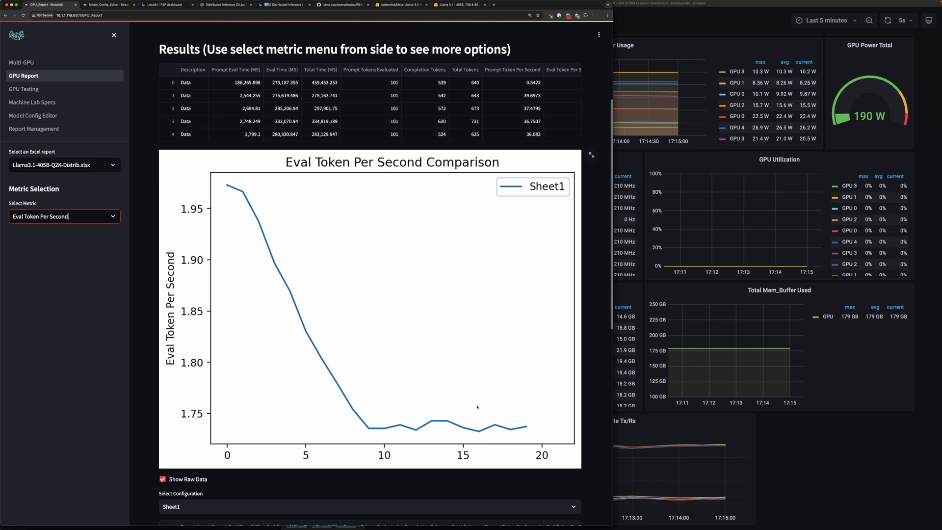
mouse_move(431, 404)
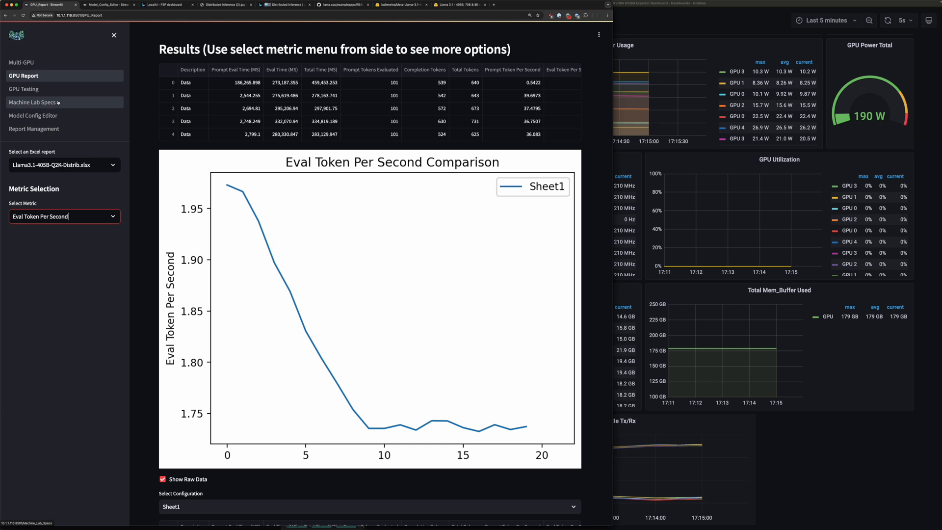
click(35, 129)
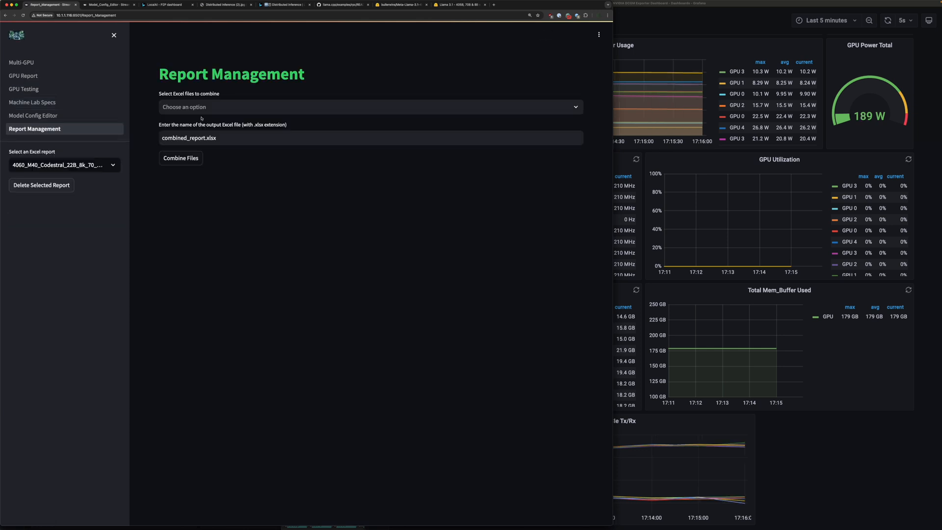
Select Llama3.1-405B-Q2K-Distrib.xlsx and L3.1-70B-Q5-KM-6xa4500-Distrib-3090-3x4060.xlsx as the files to combine.
click(367, 107)
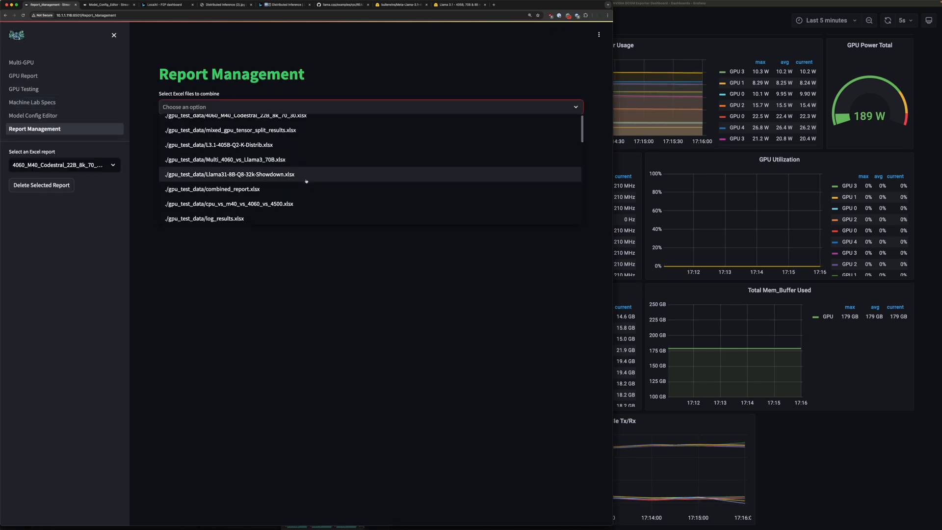
scroll(down, 3)
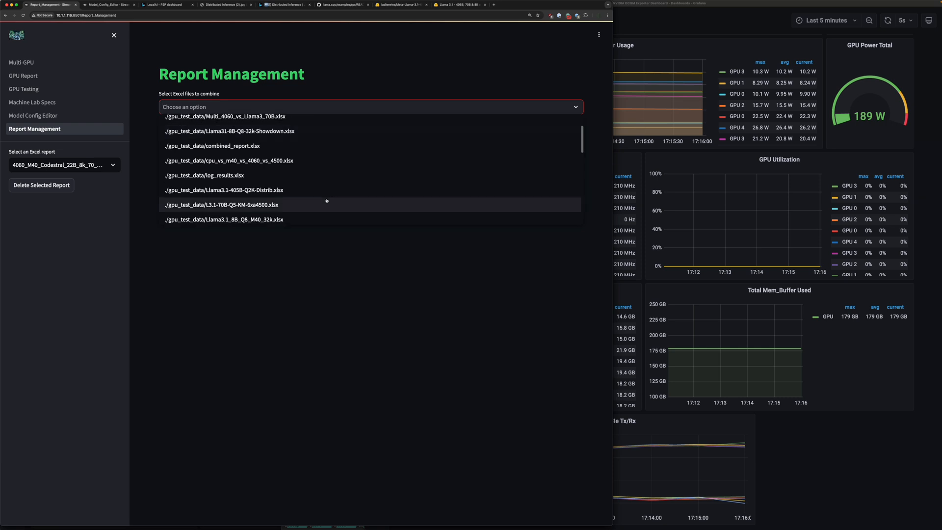
scroll(down, 3)
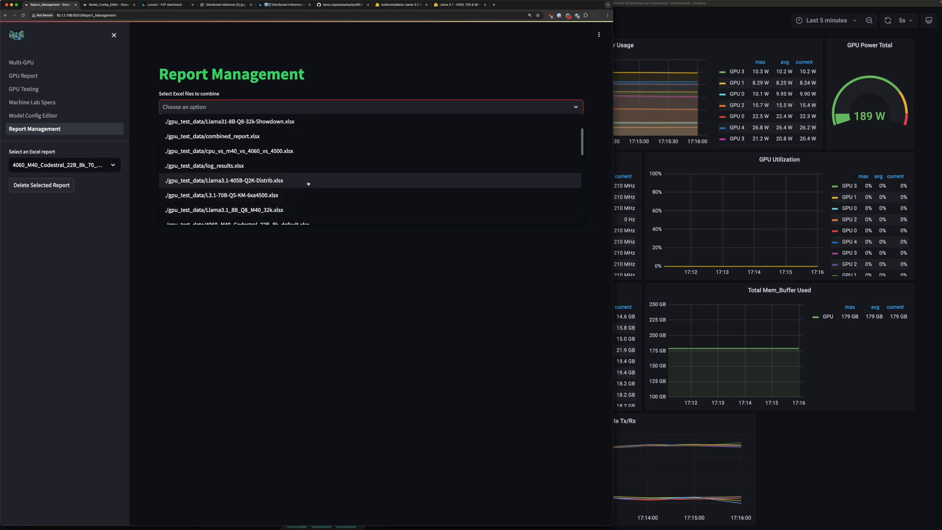
click(224, 180)
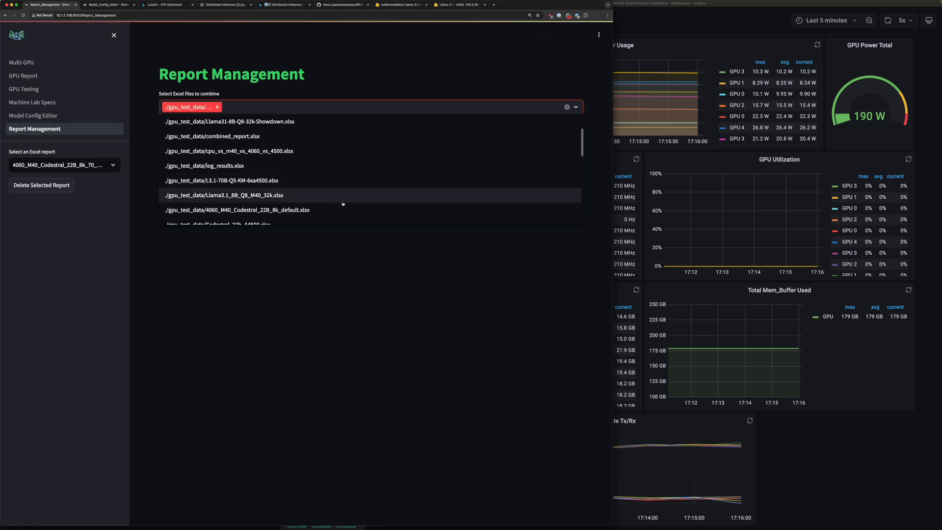
scroll(down, 3)
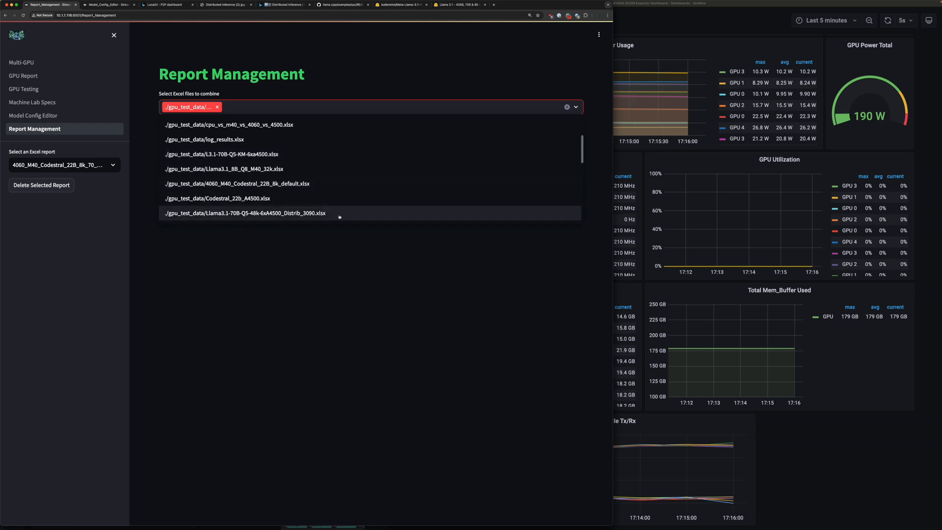
scroll(down, 3)
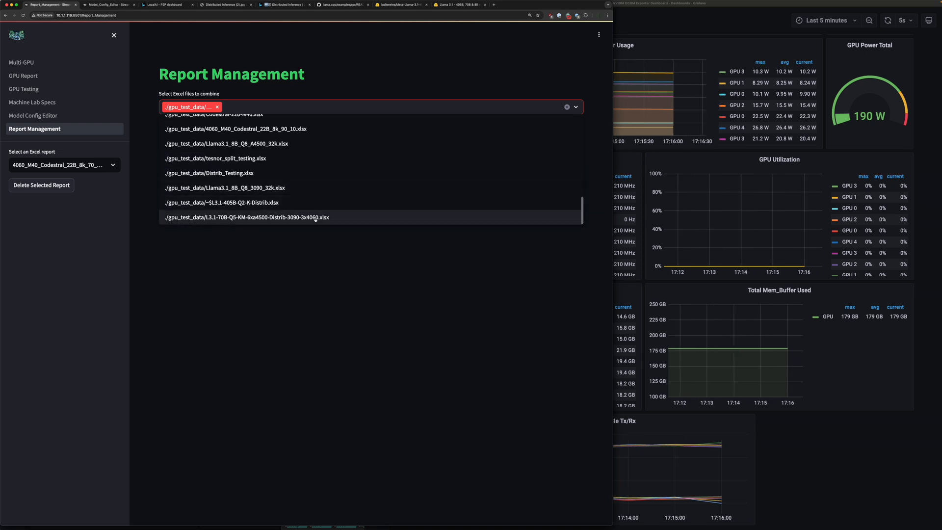
click(245, 217)
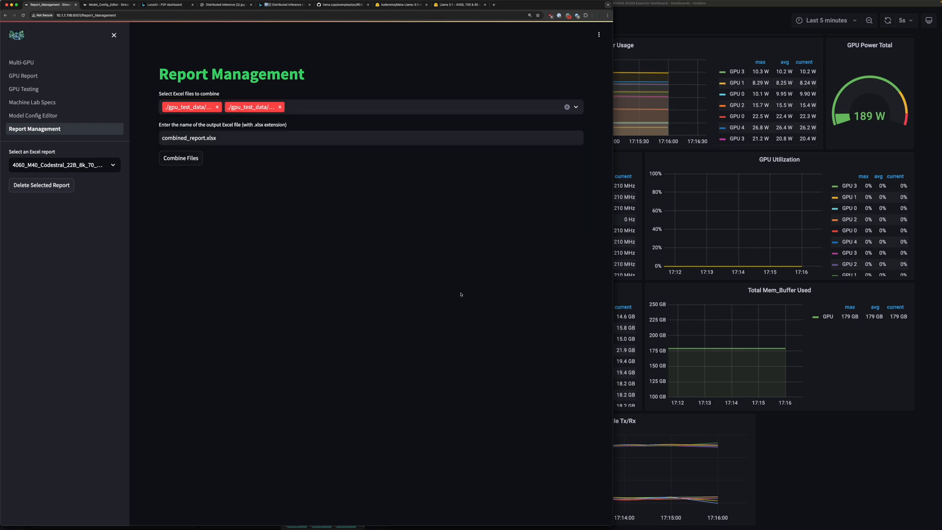
mouse_move(287, 209)
text(Dist)
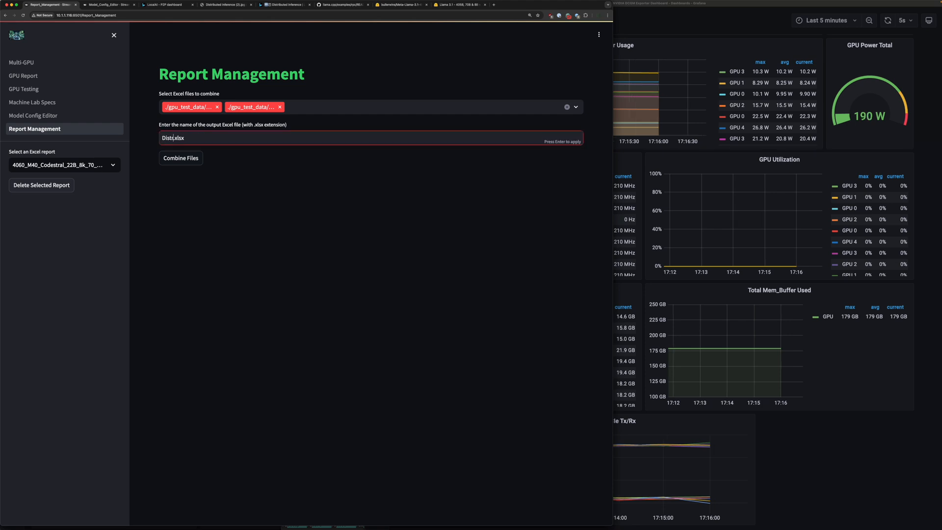
Name the output Distributed_405B_vs_70B.xlsx, combine the two reports, and return to GPU Report.
text(ributed)
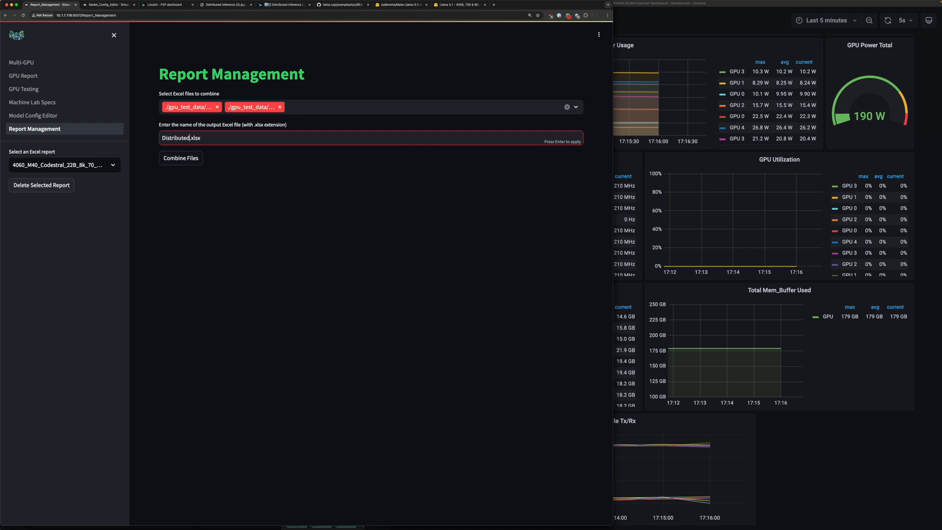
text(_40)
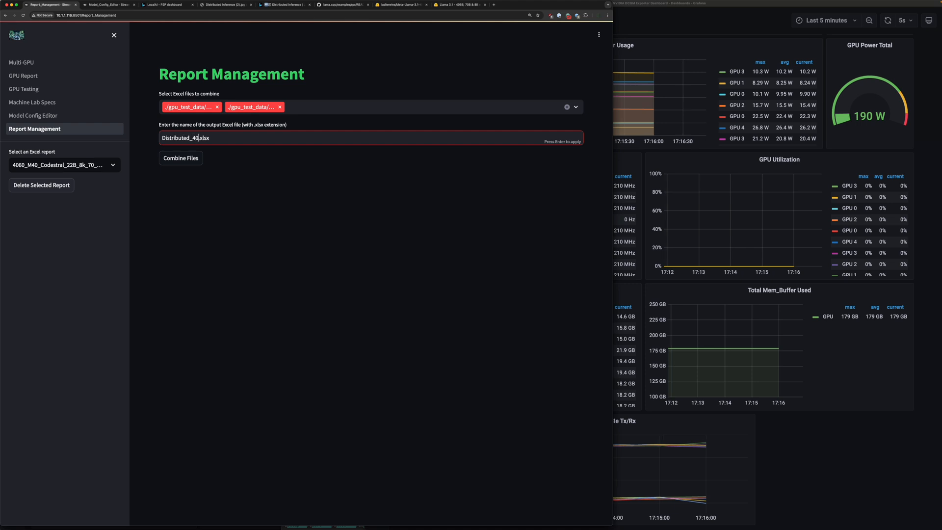
text(5B_vs_)
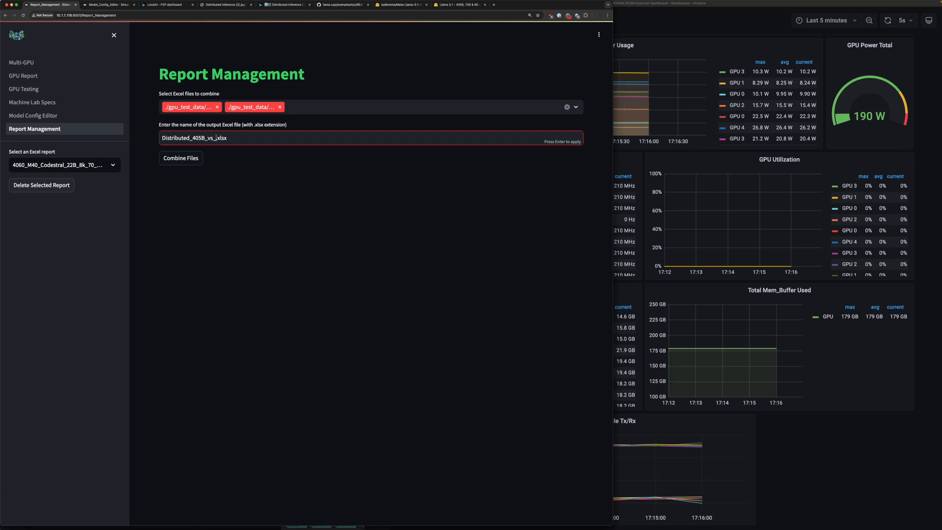
text(70B)
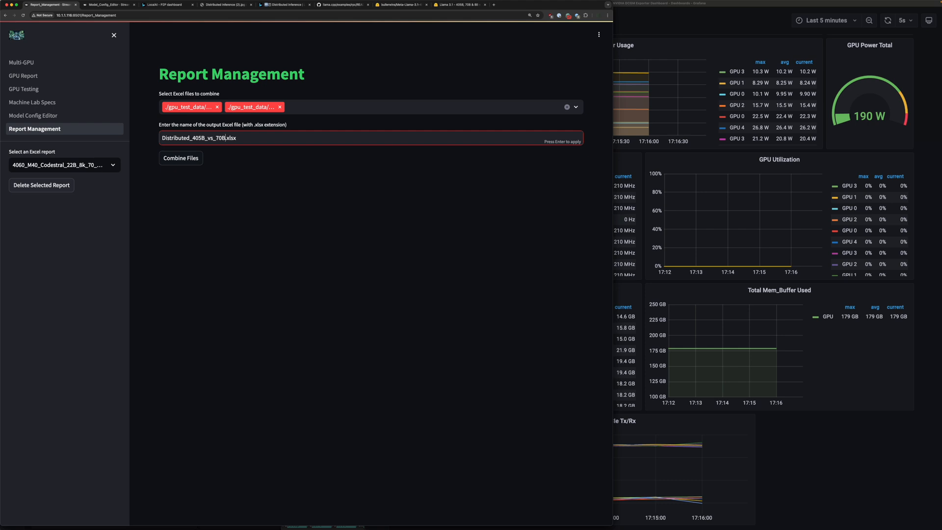
click(181, 157)
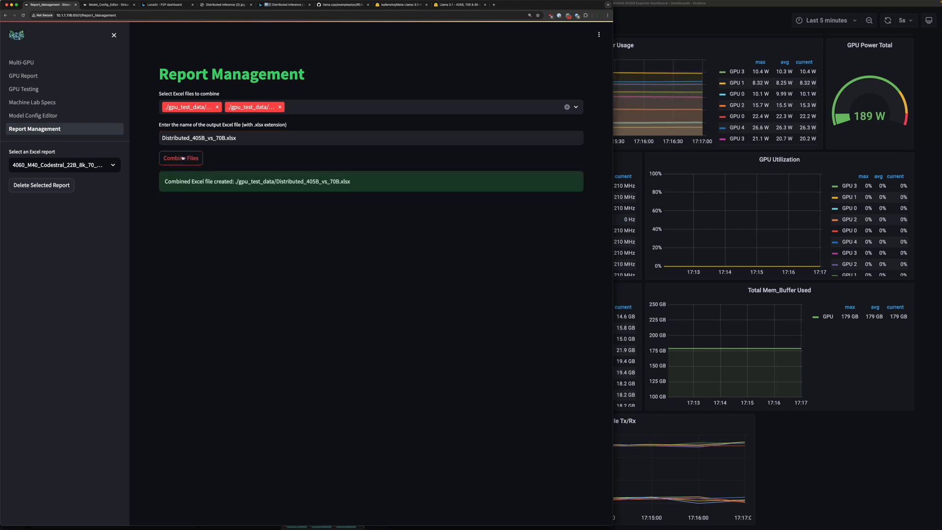
click(24, 76)
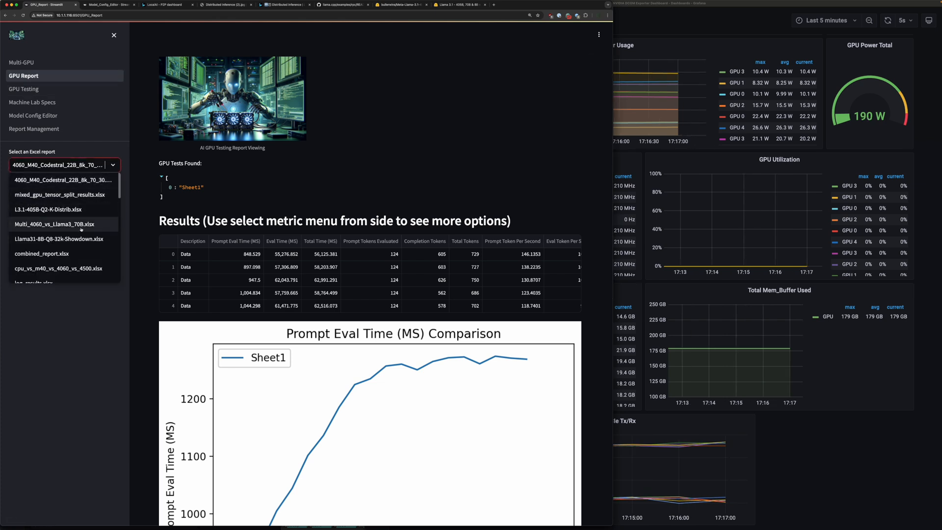
Load the Distributed_405B_vs_70B.xlsx report and show its selectable chart metrics.
scroll(down, 3)
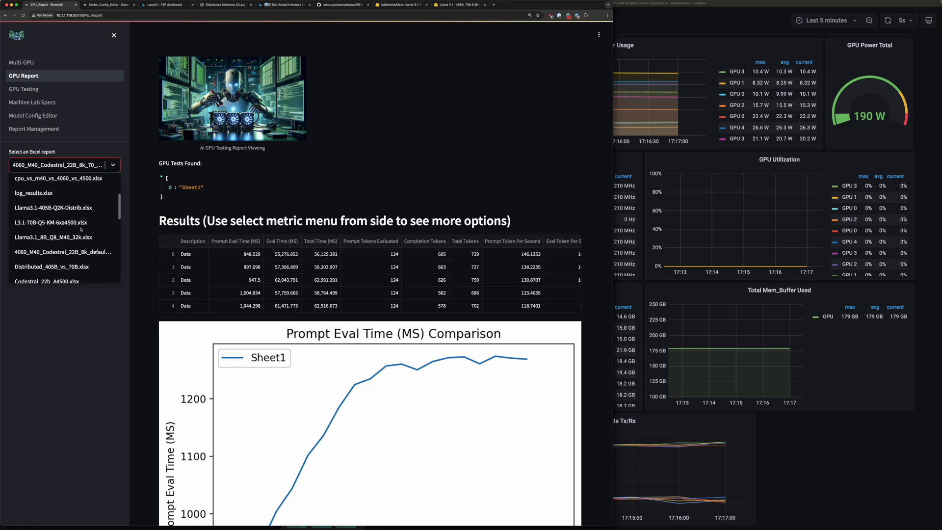
click(51, 266)
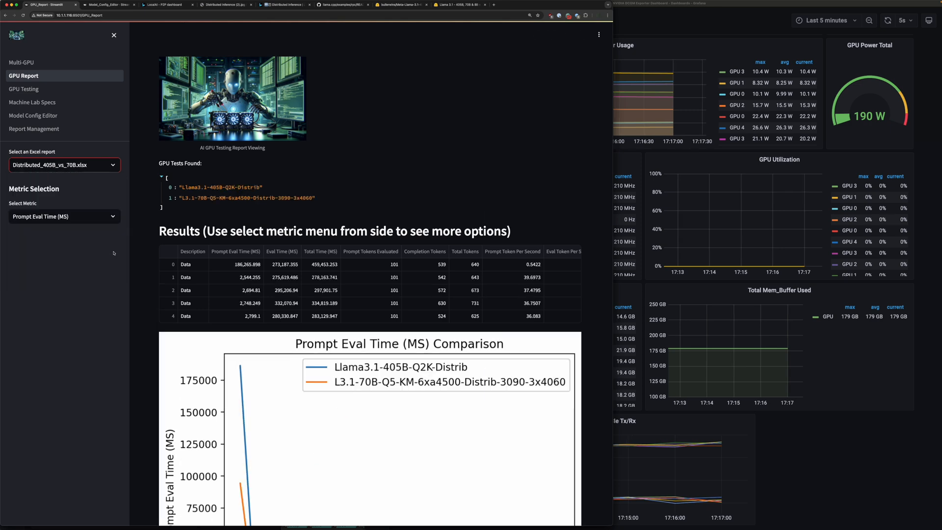
scroll(down, 3)
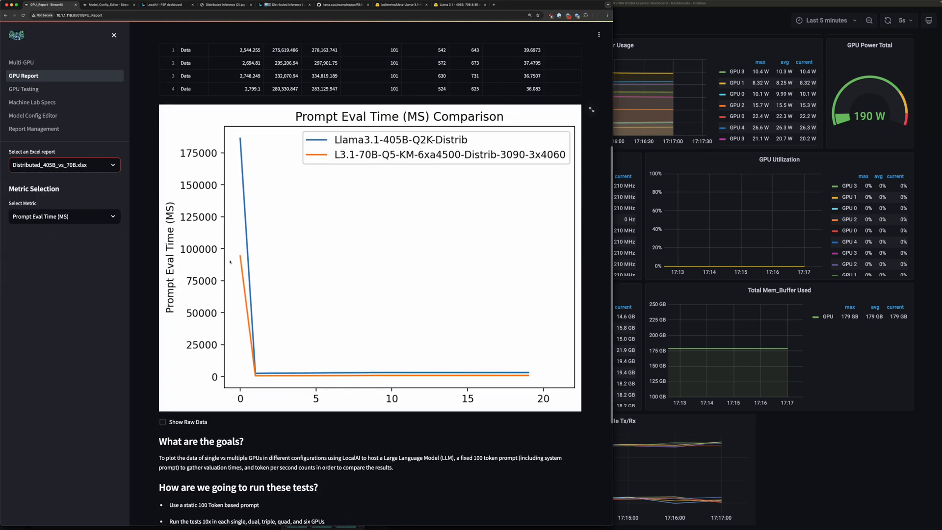
scroll(down, 3)
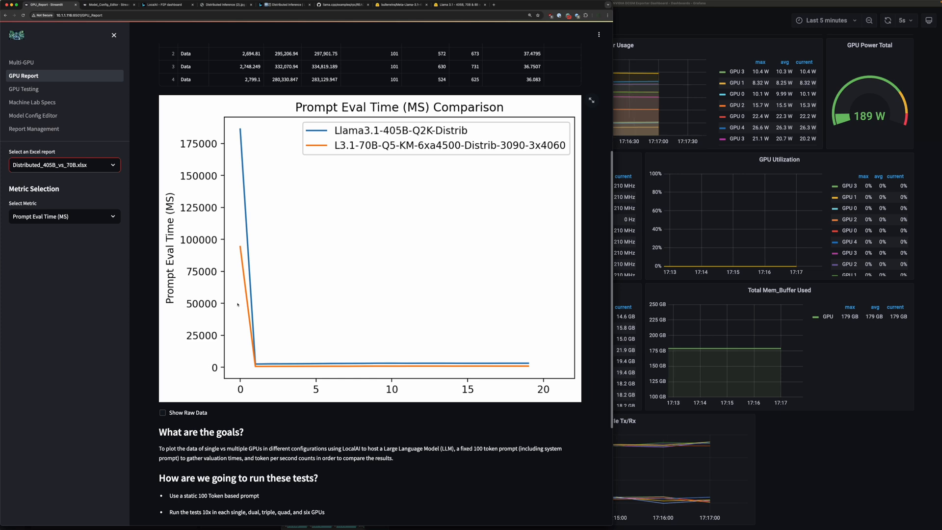
click(60, 216)
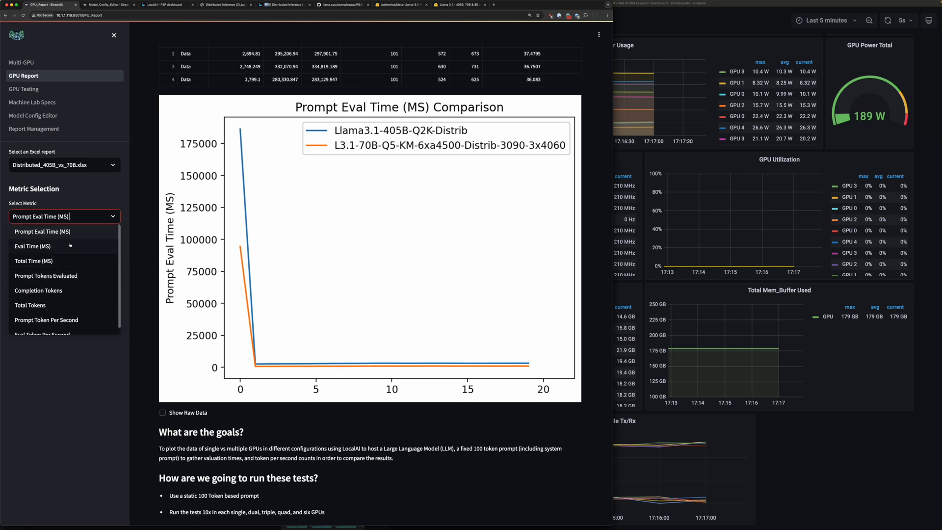
Chart Eval Time, then Prompt Tokens Evaluated, for the 405B and 70B runs.
click(33, 246)
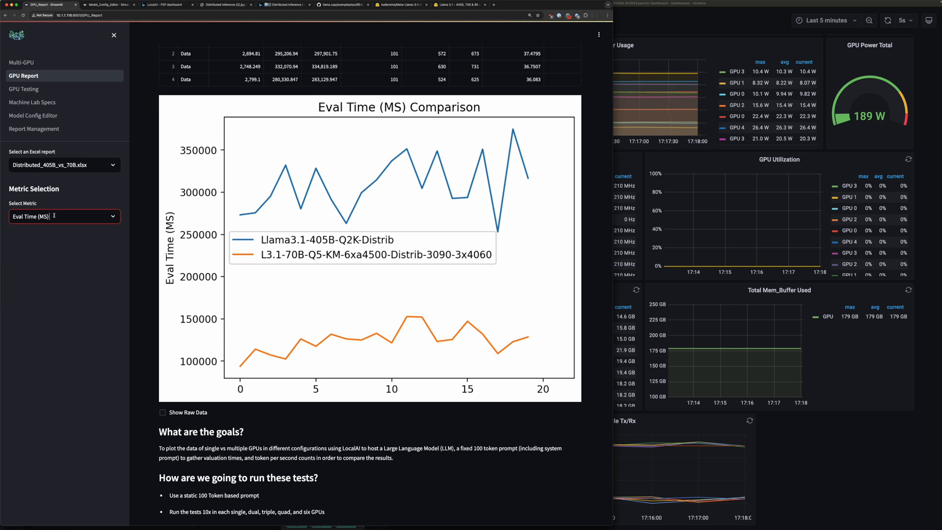
click(63, 216)
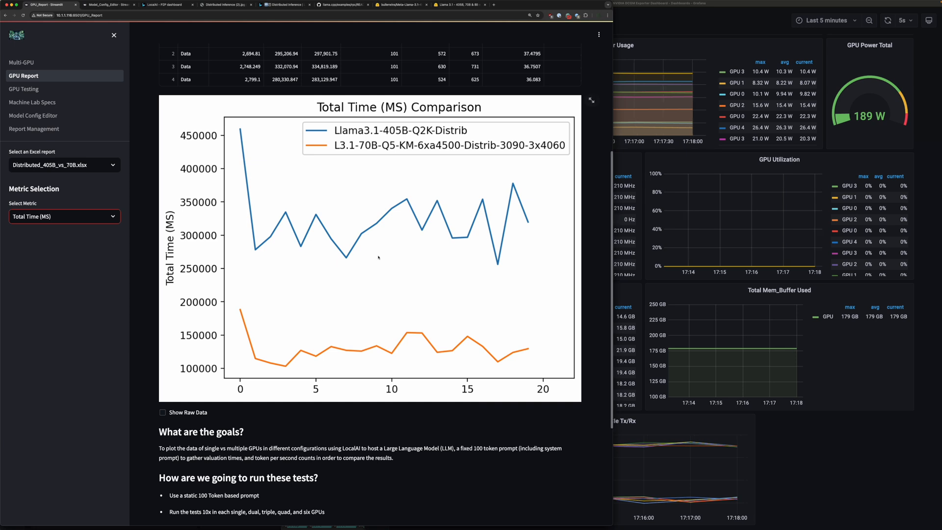
click(65, 216)
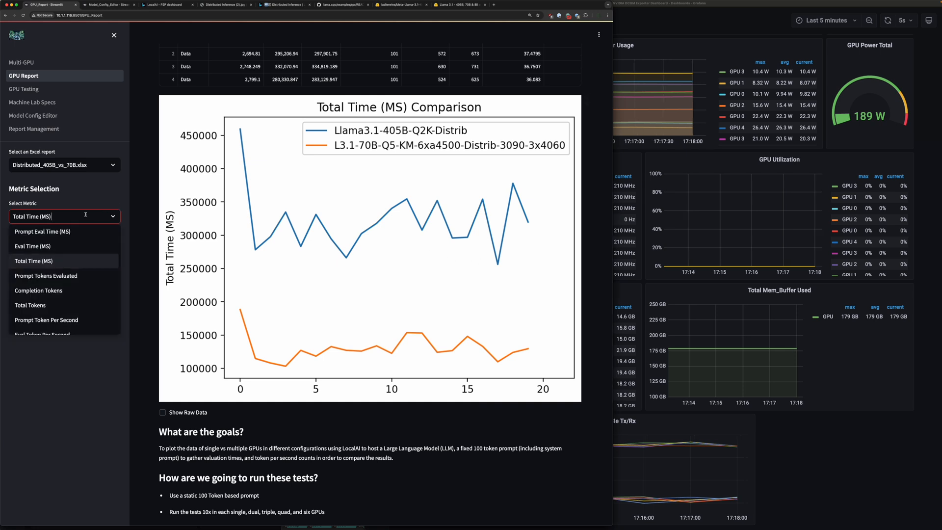
click(47, 275)
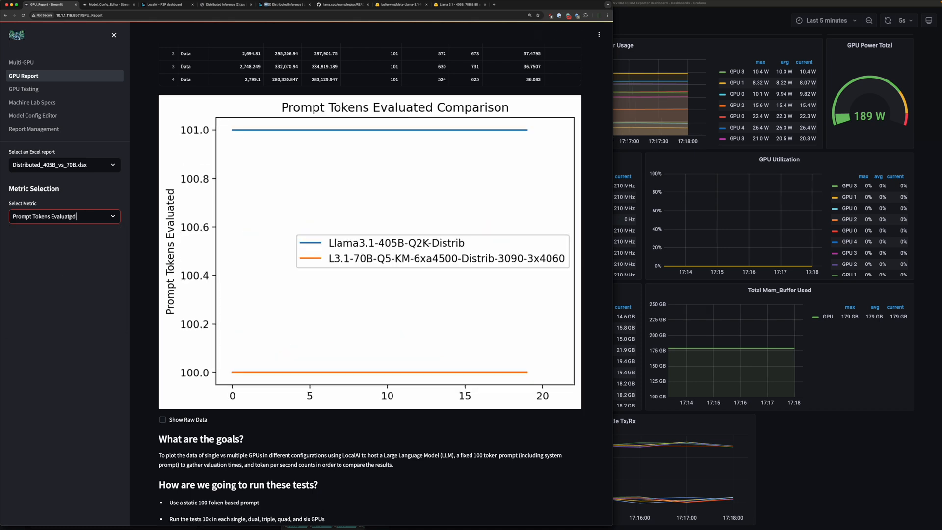
mouse_move(90, 232)
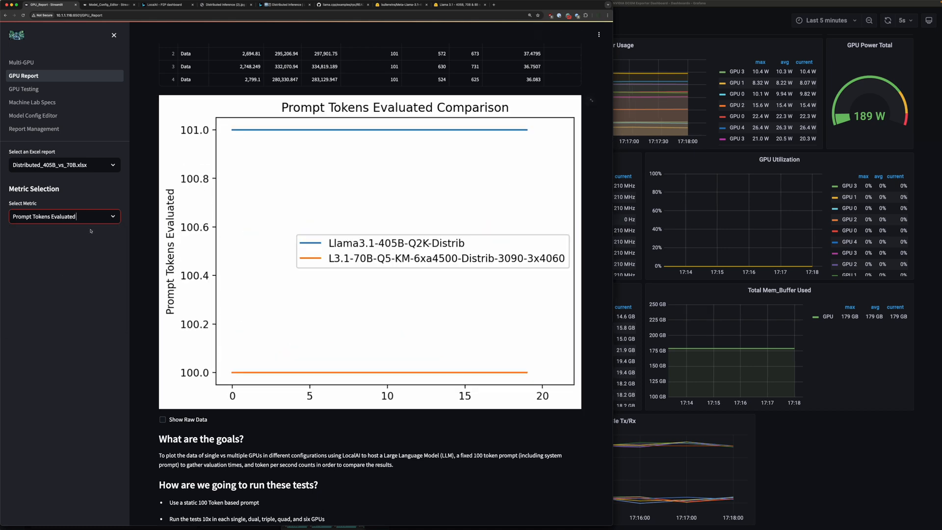
Chart Completion Tokens for both models and bring the metric list back up.
click(64, 216)
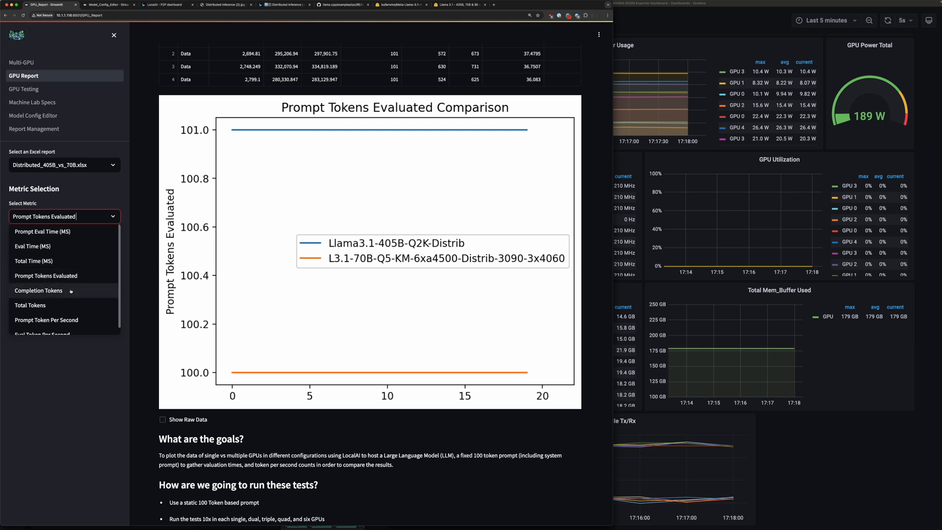
click(38, 290)
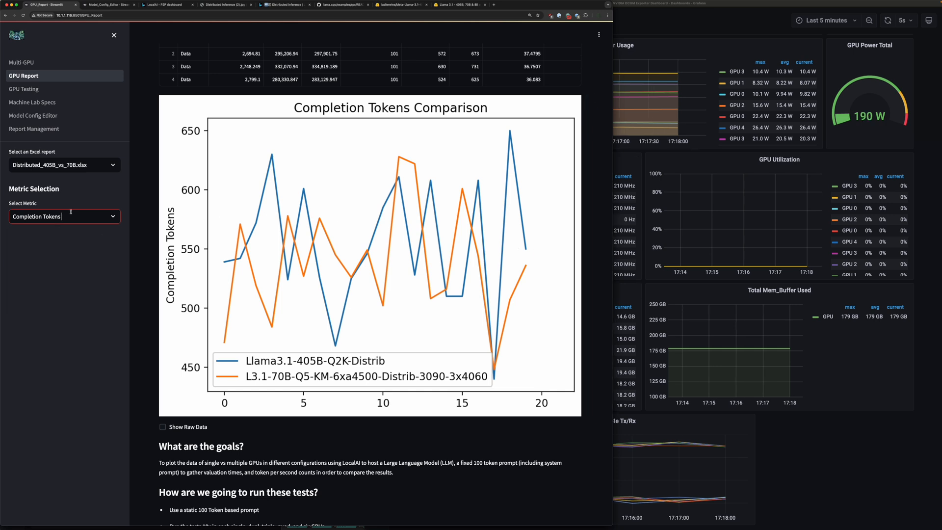
click(63, 216)
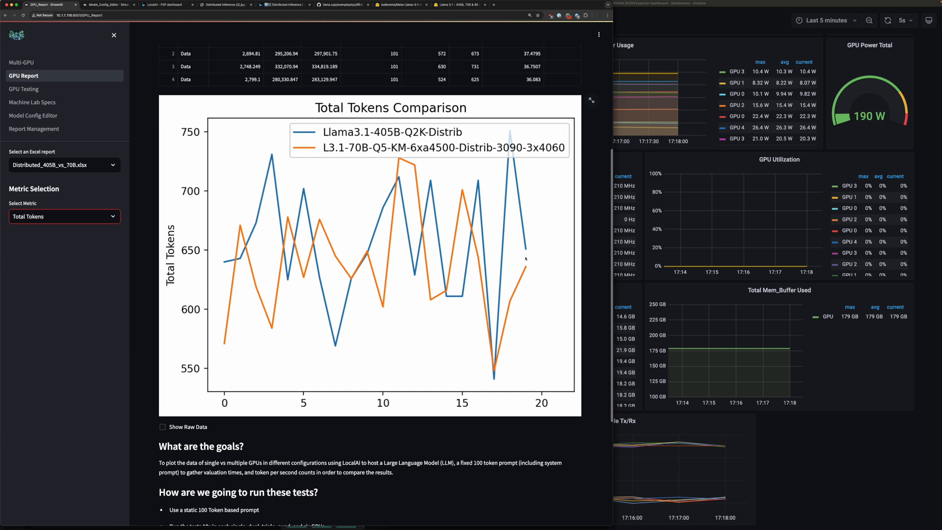
click(64, 216)
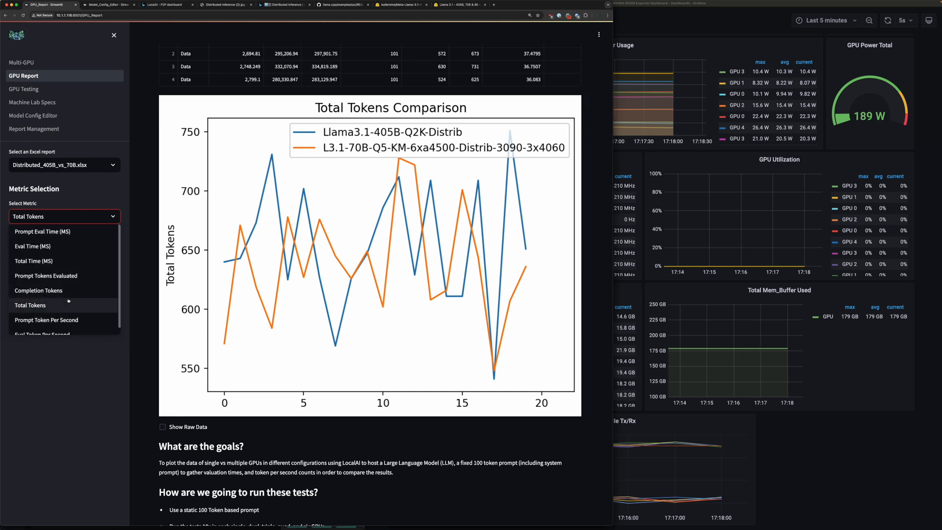
Chart Prompt Token Per Second, showing the 70B run far faster than 405B.
click(46, 319)
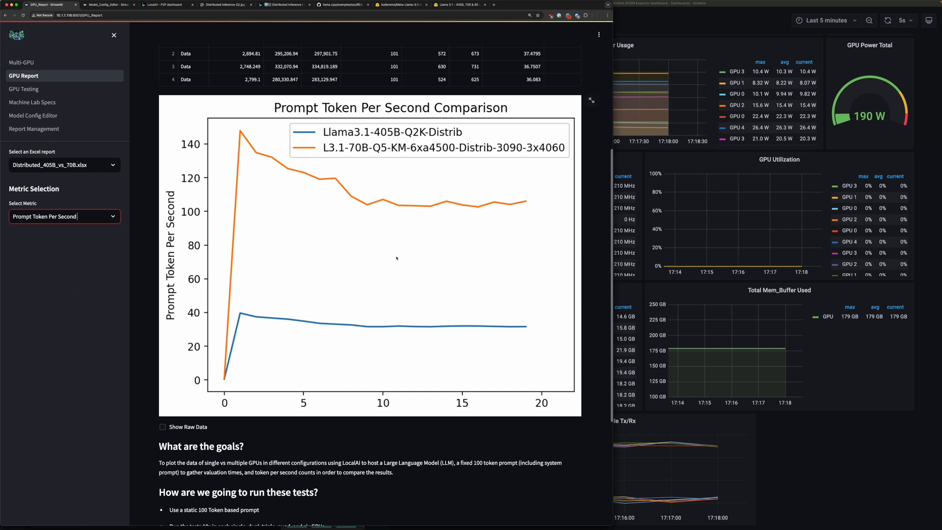
mouse_move(356, 201)
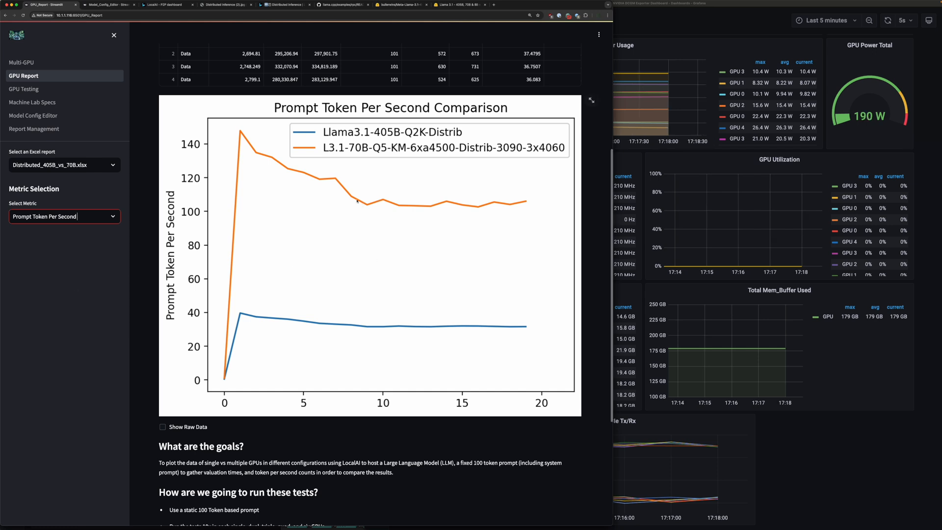
mouse_move(394, 205)
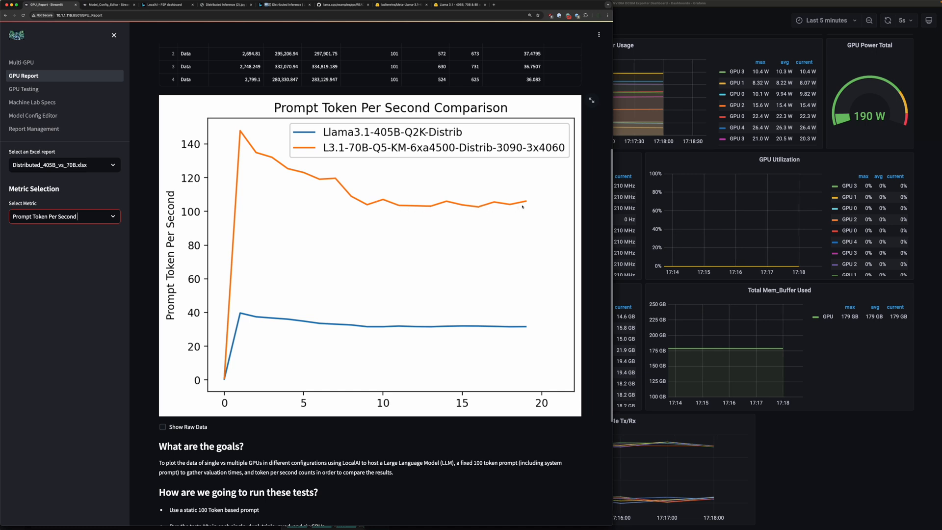
mouse_move(389, 337)
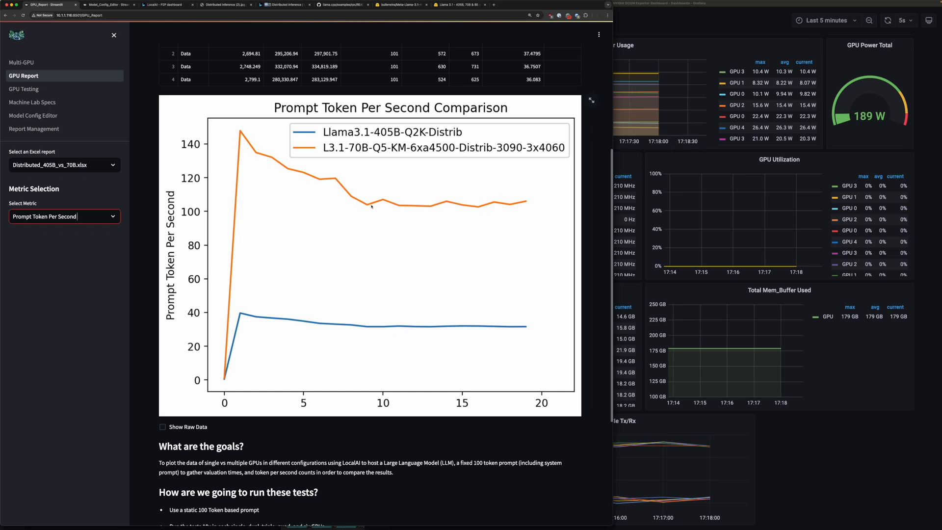
mouse_move(303, 328)
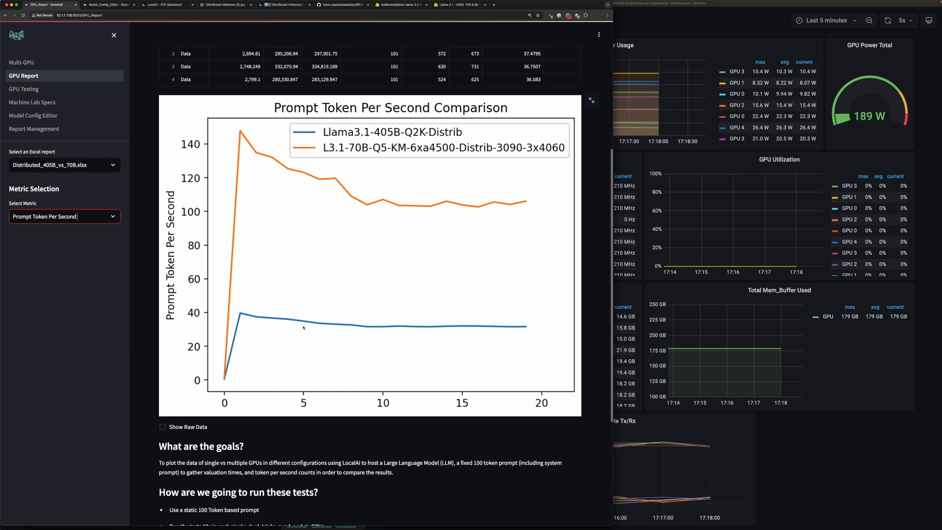
mouse_move(379, 322)
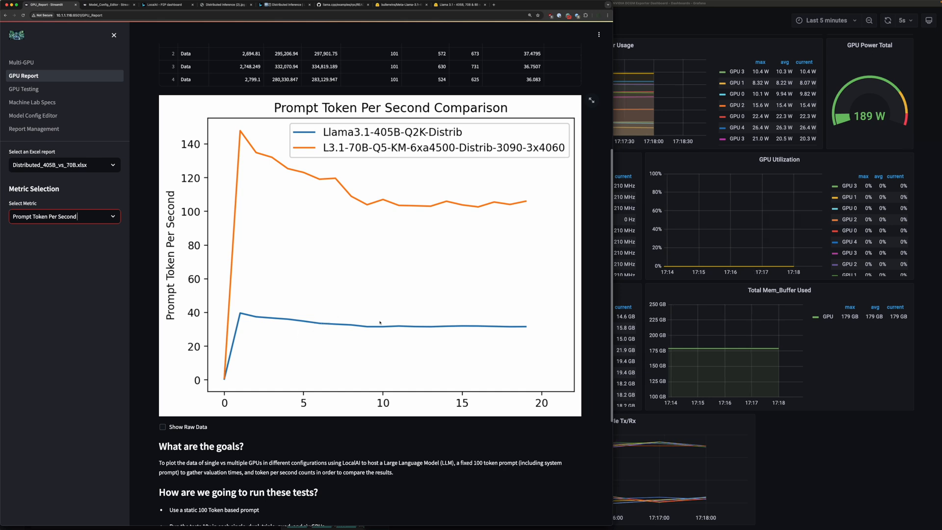
click(63, 216)
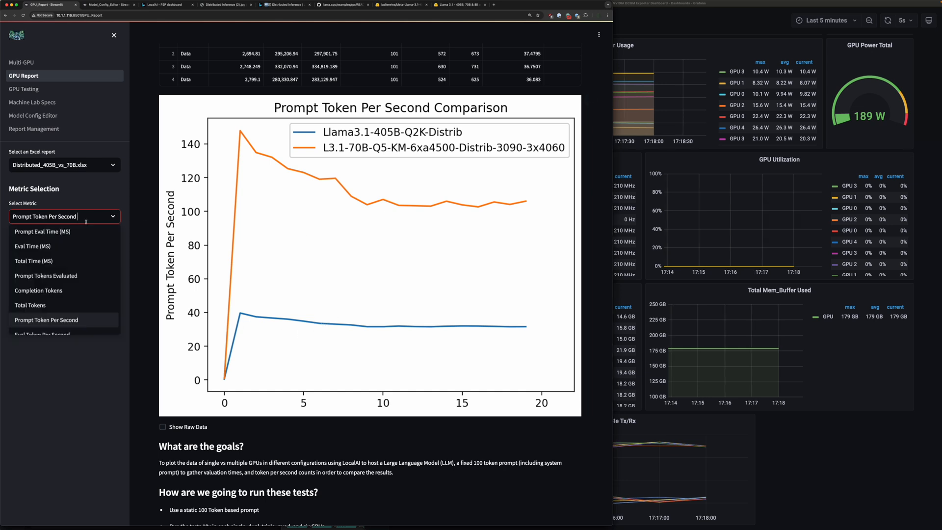
Chart Eval Token Per Second, 70B near 4 tokens/s against 405B under 2.
click(43, 336)
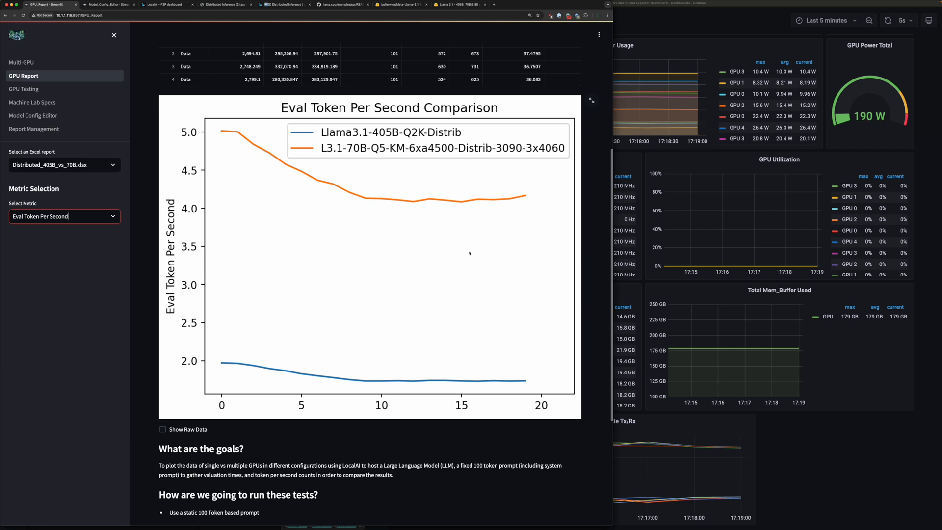
mouse_move(245, 312)
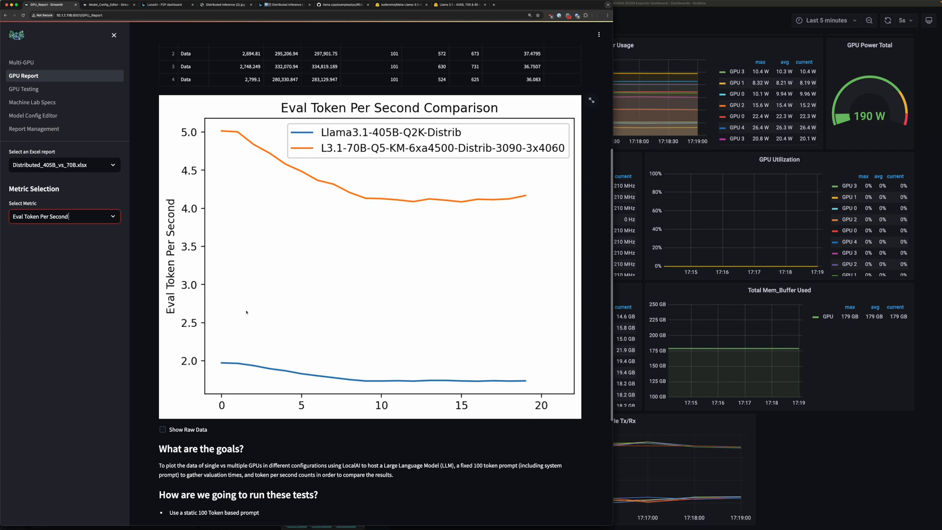
mouse_move(277, 366)
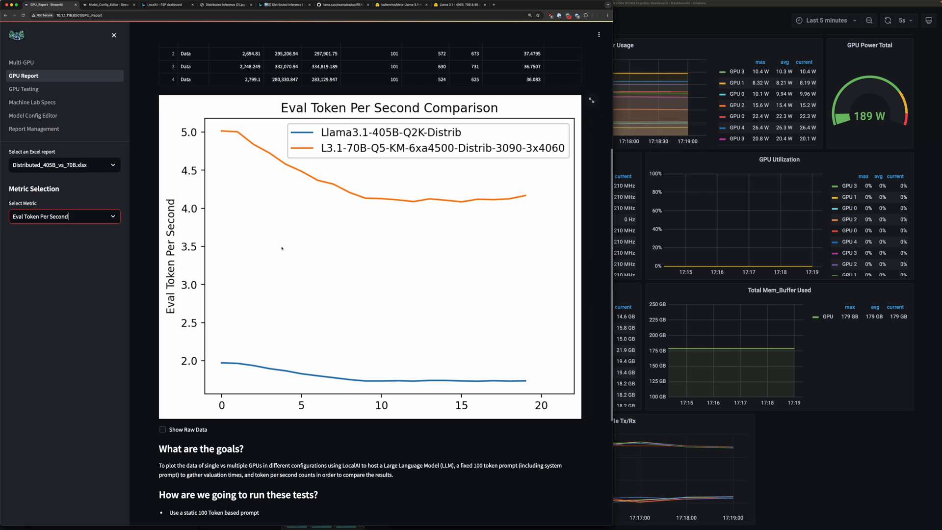
mouse_move(292, 256)
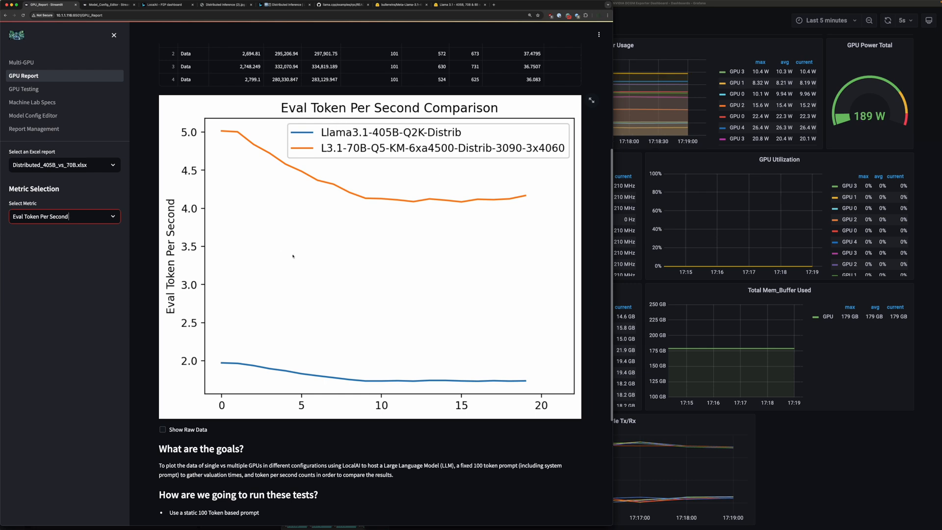